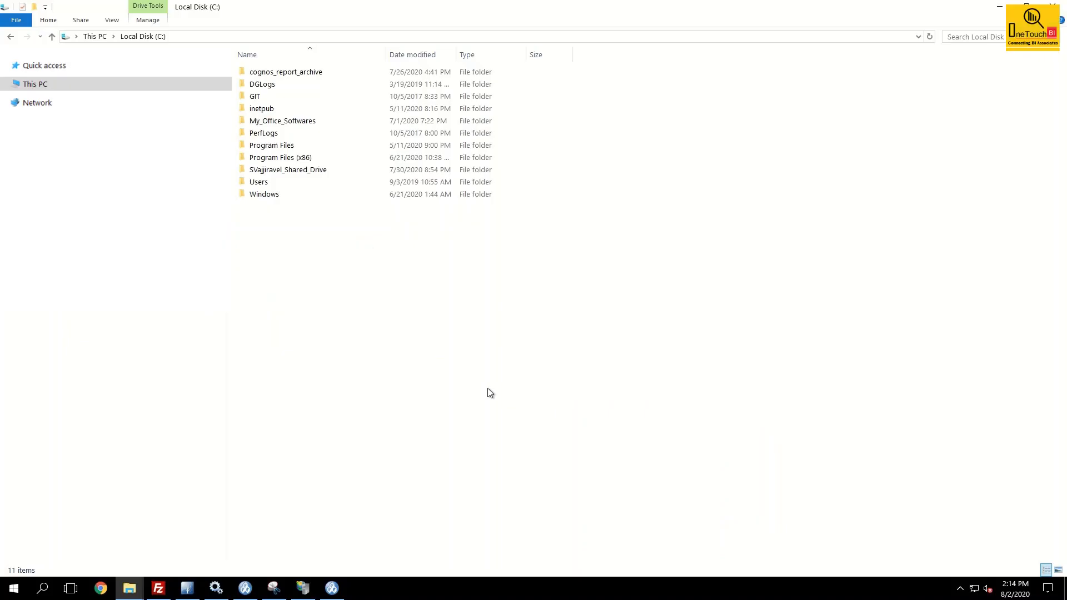
mouse_move(395, 320)
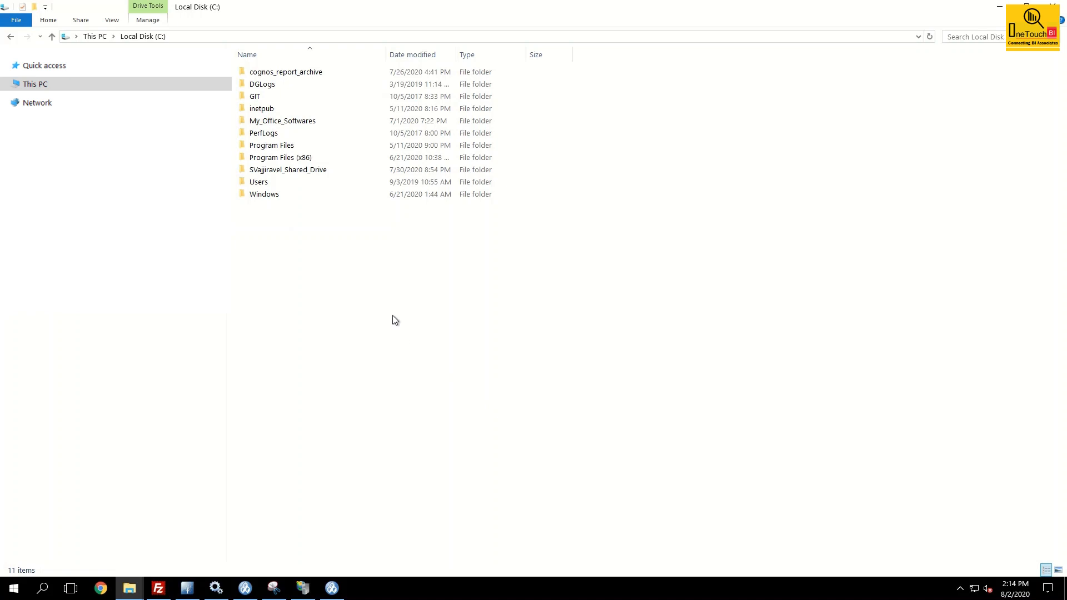
mouse_move(379, 300)
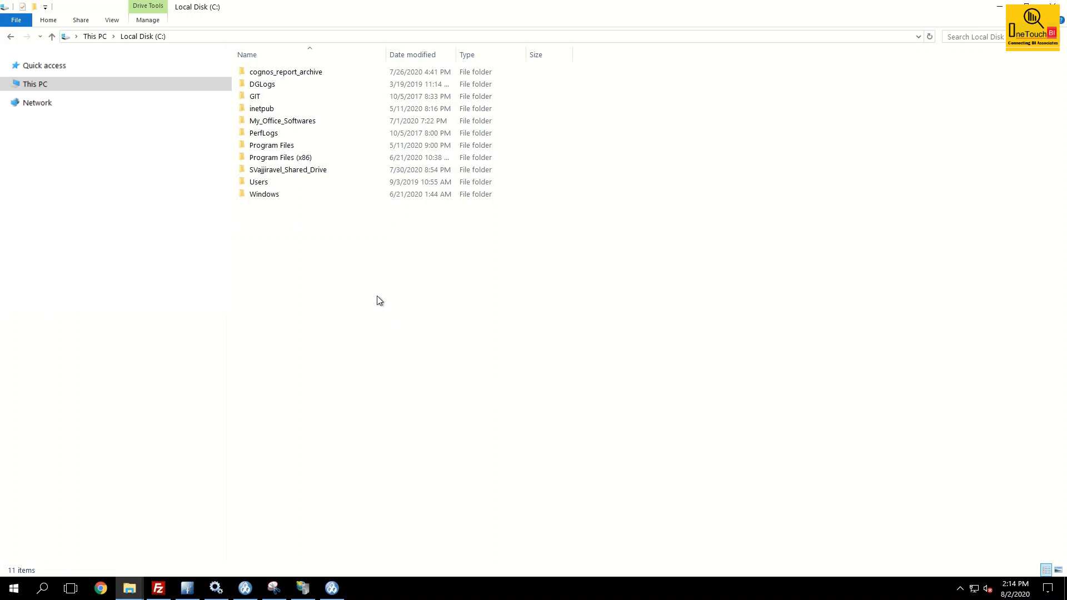
Create a folder named cognos_report_output on the C: drive
right_click(379, 300)
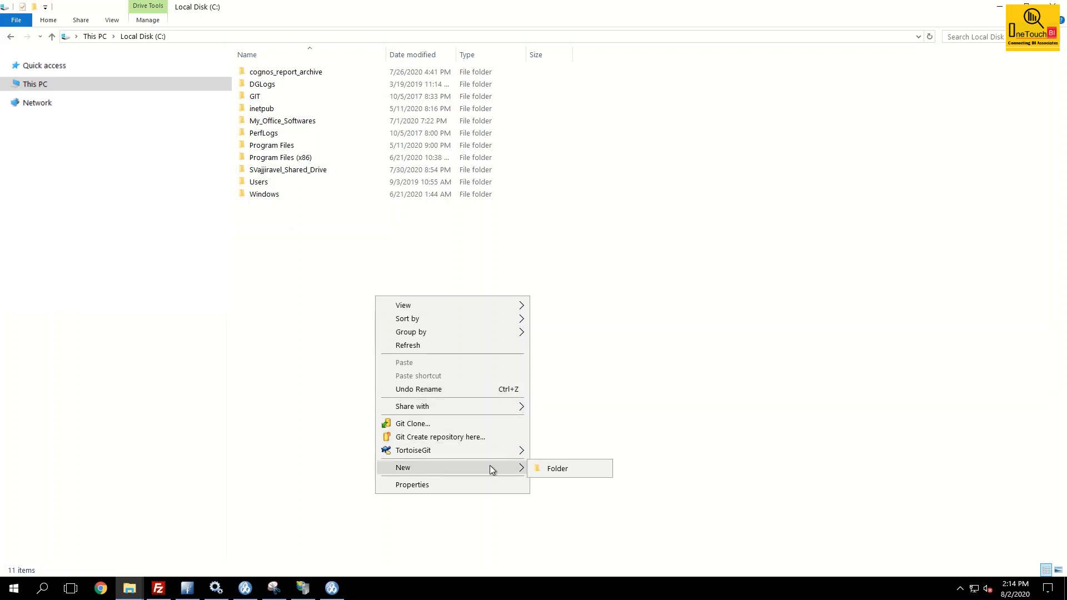
click(557, 468)
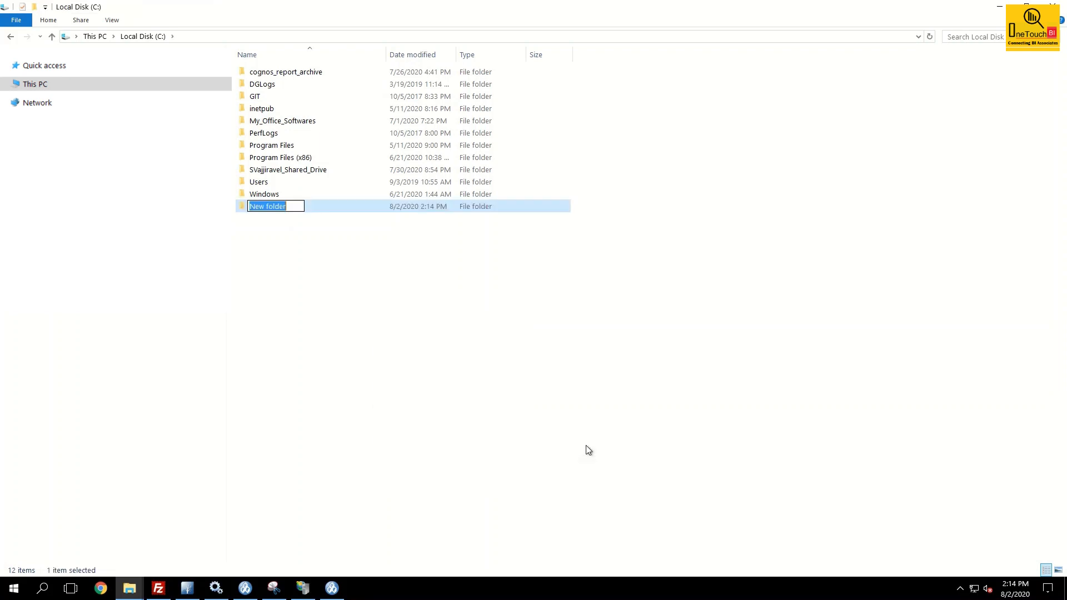
text(cognos)
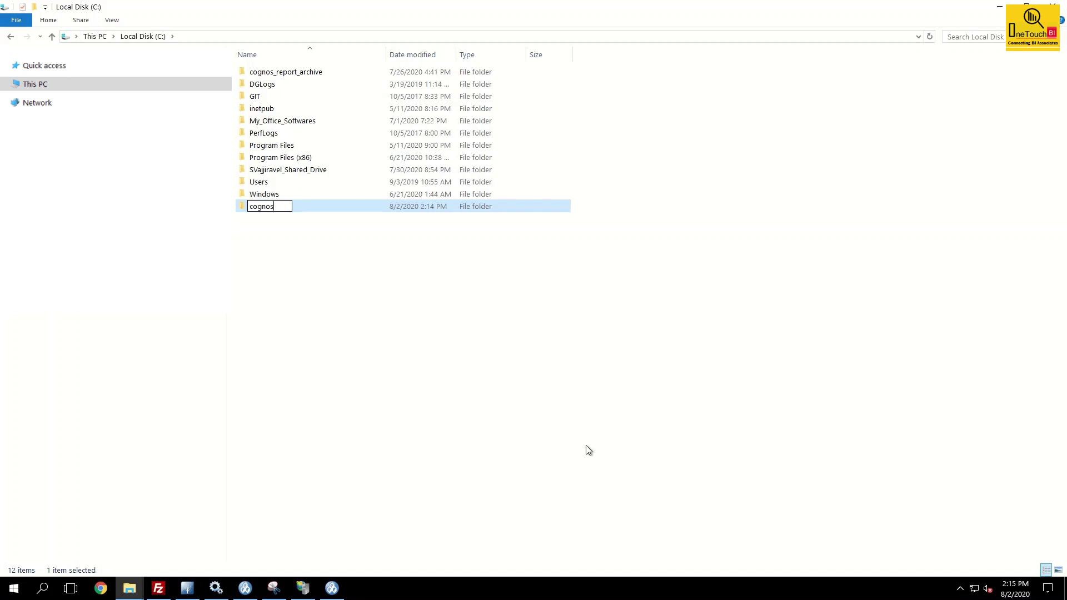
text(_report)
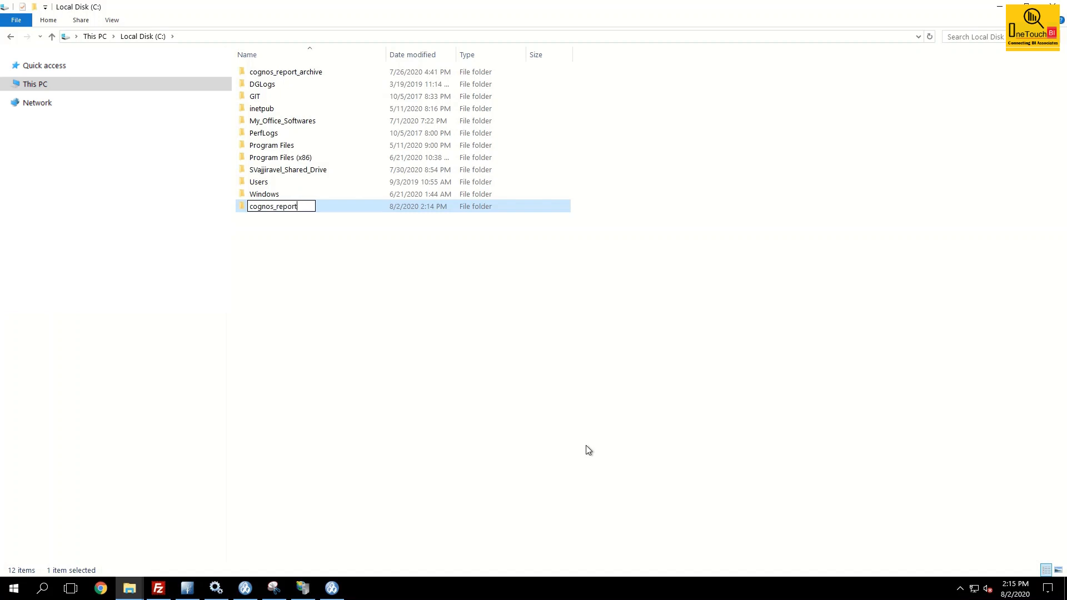
text(_output)
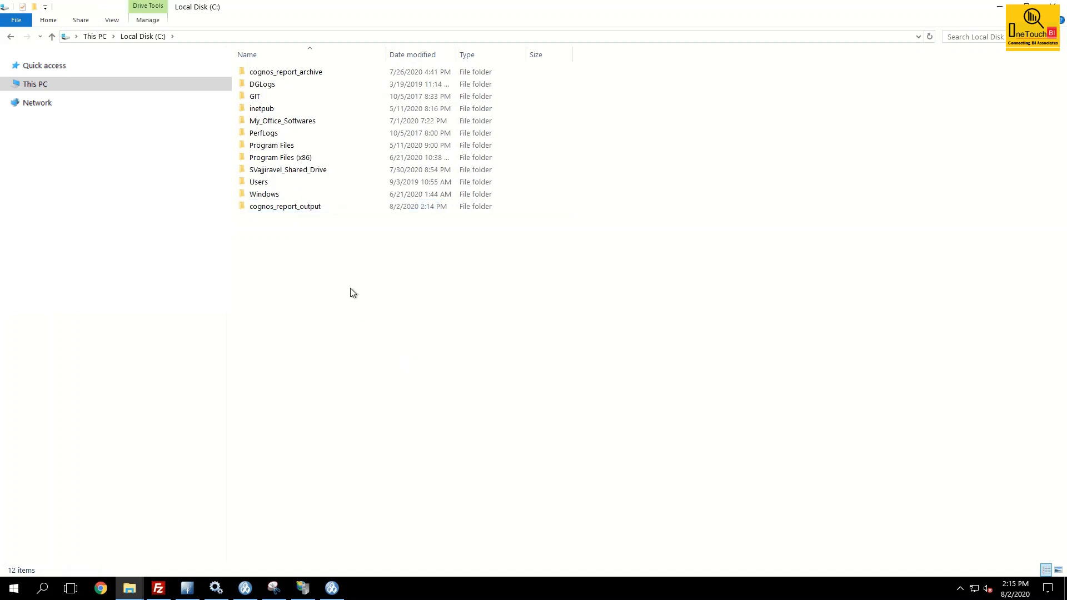
Open the empty cognos_report_output folder and check its address path
double_click(284, 206)
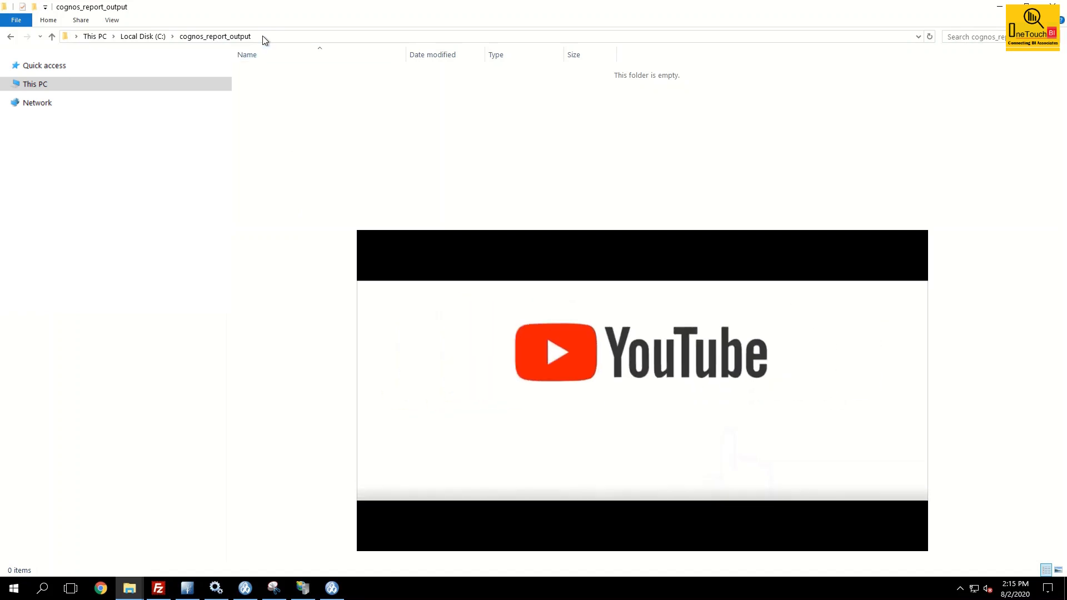
click(204, 36)
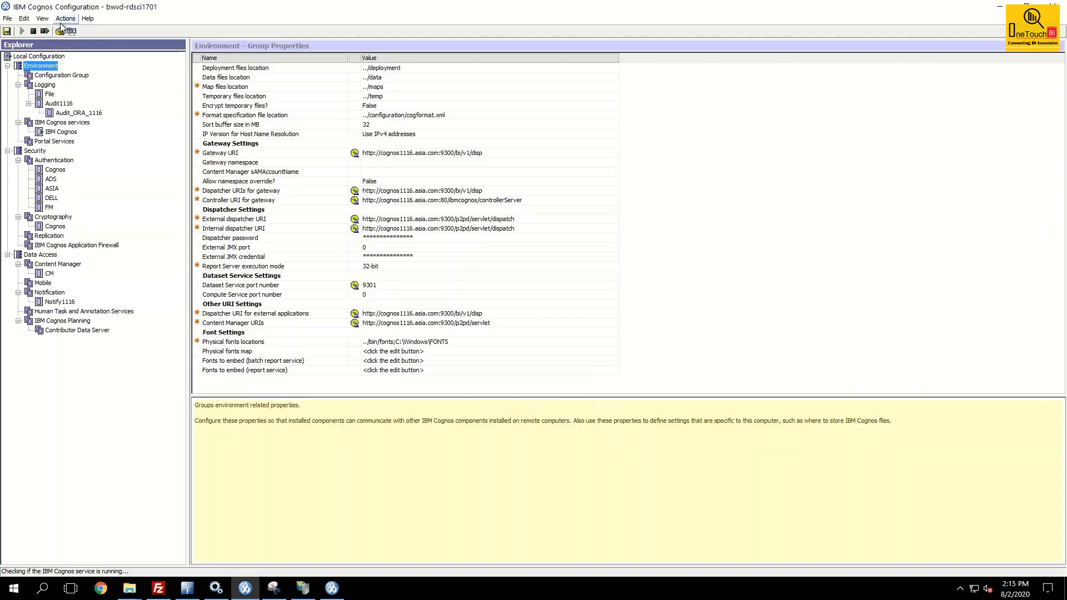
Choose Edit Global Configuration from the Actions menu
click(64, 18)
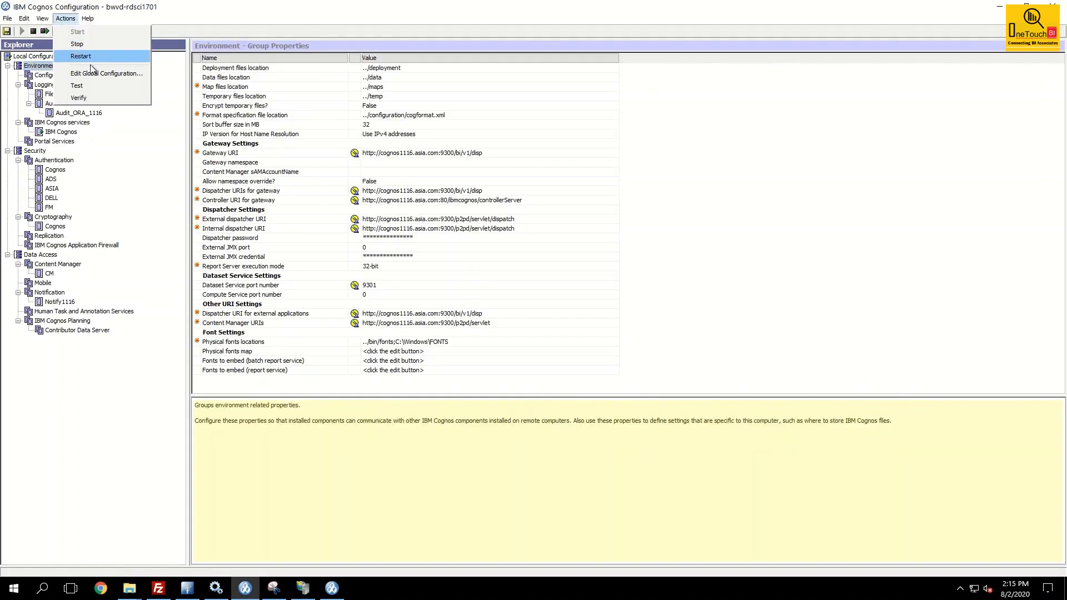
click(107, 73)
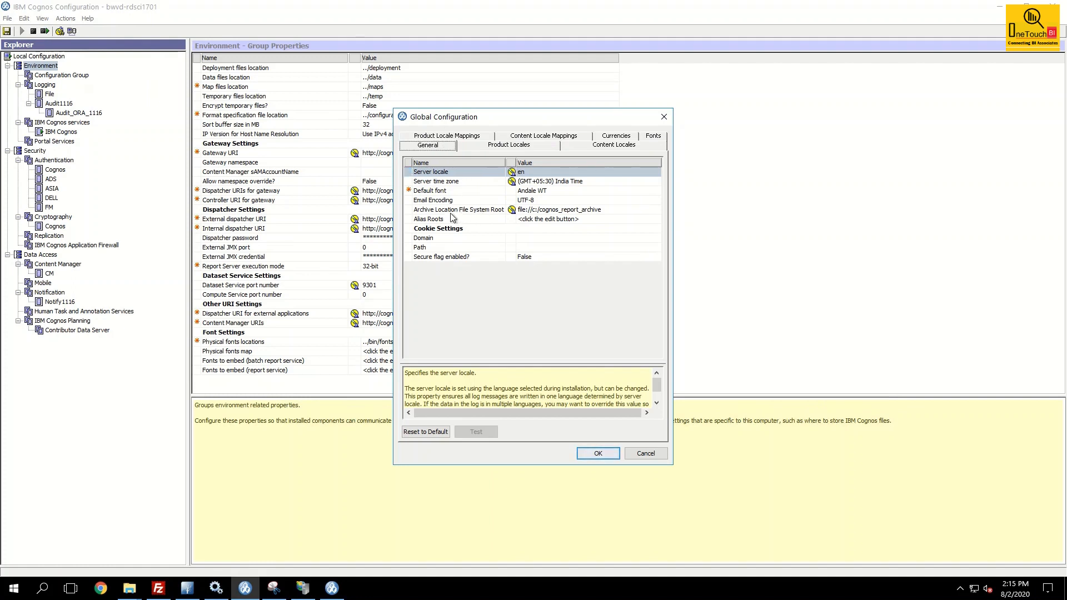
Edit the Archive Location File System Root to file:///C:/cognos_report_output
click(458, 209)
text(output)
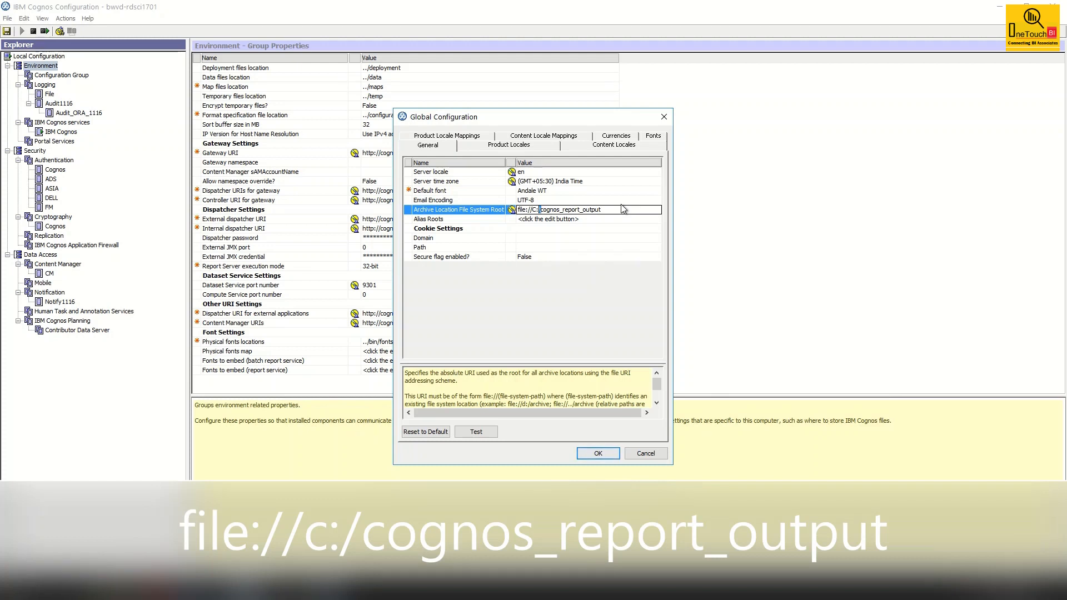
mouse_move(602, 224)
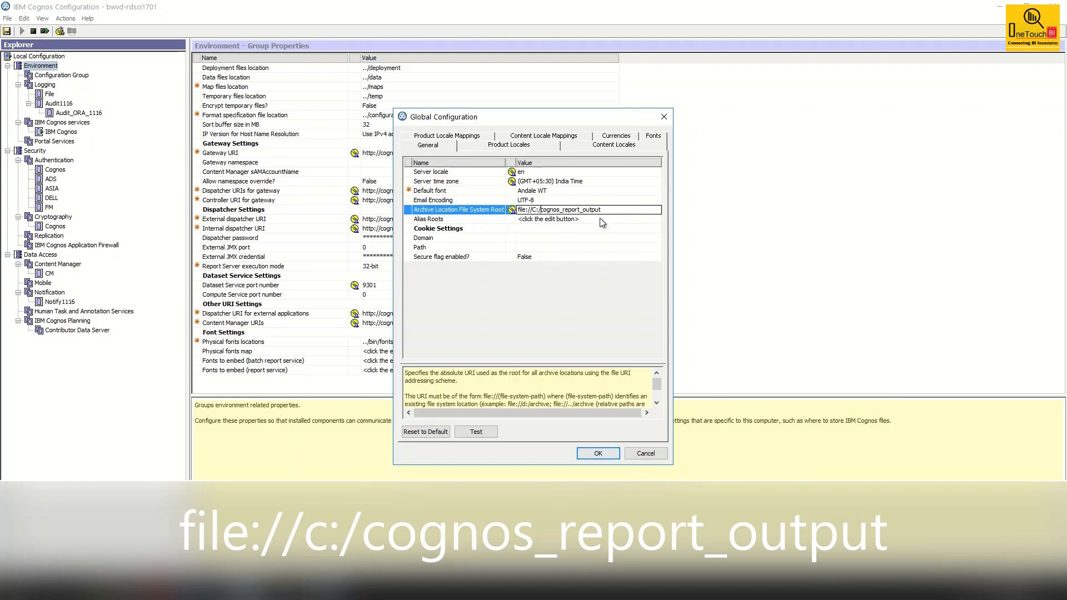
mouse_move(551, 316)
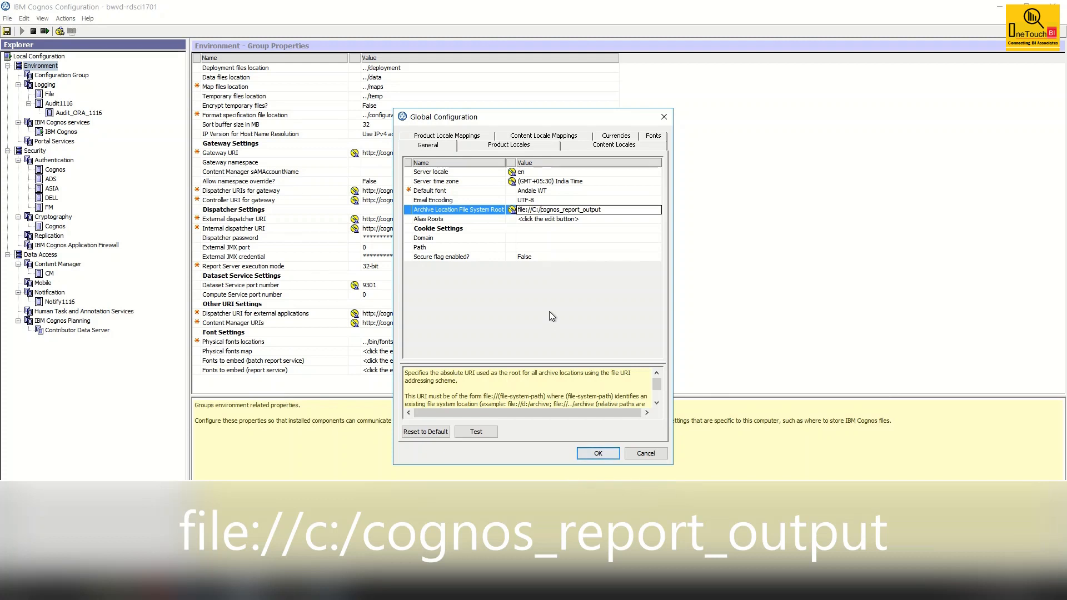
mouse_move(476, 432)
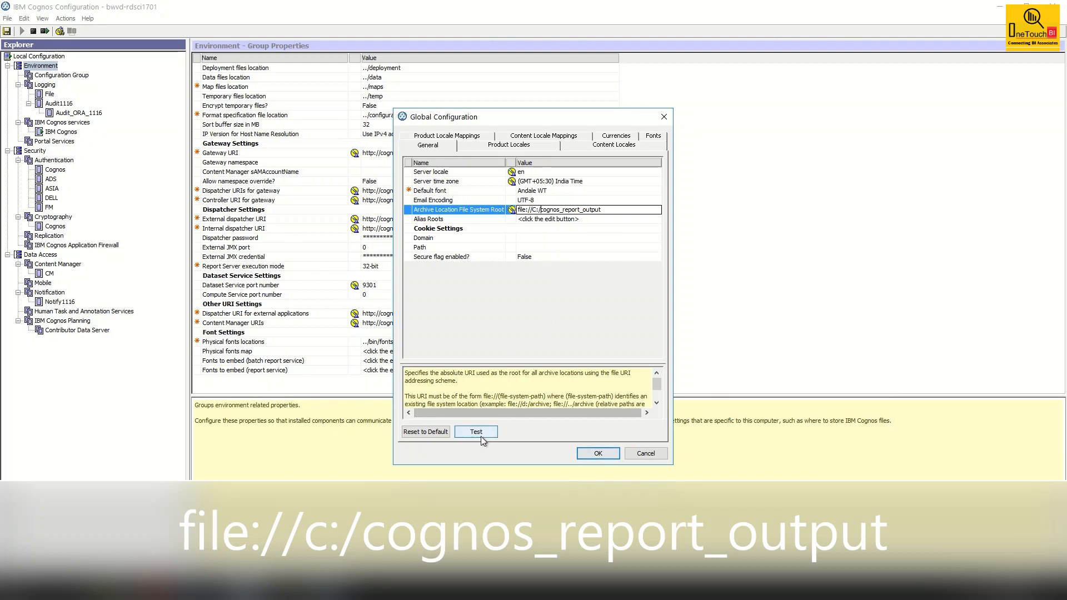
Test the new archive location successfully and accept the Global Configuration with OK
click(476, 431)
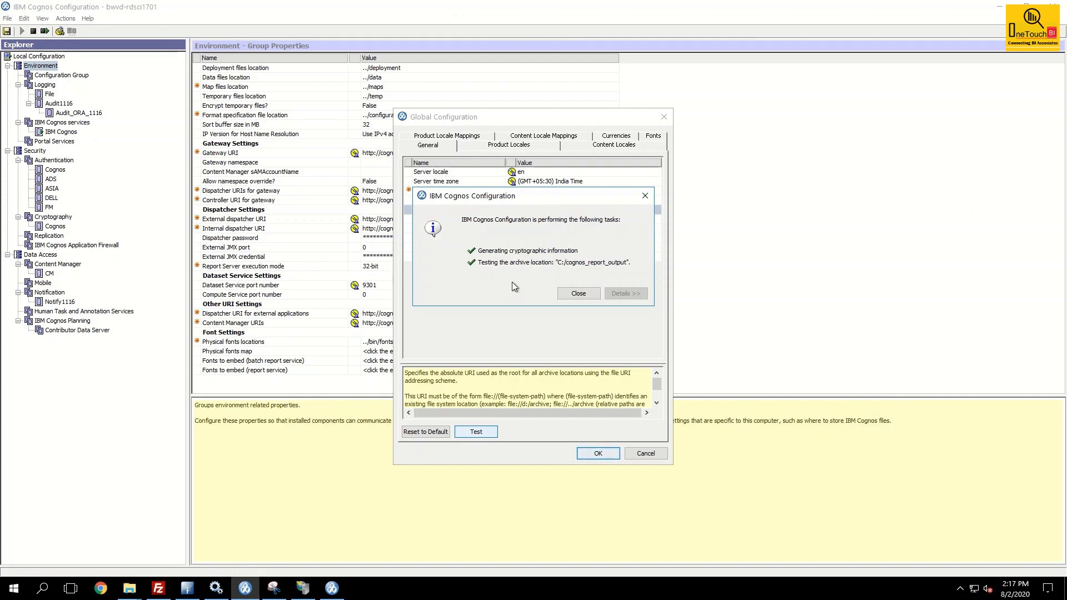
mouse_move(467, 256)
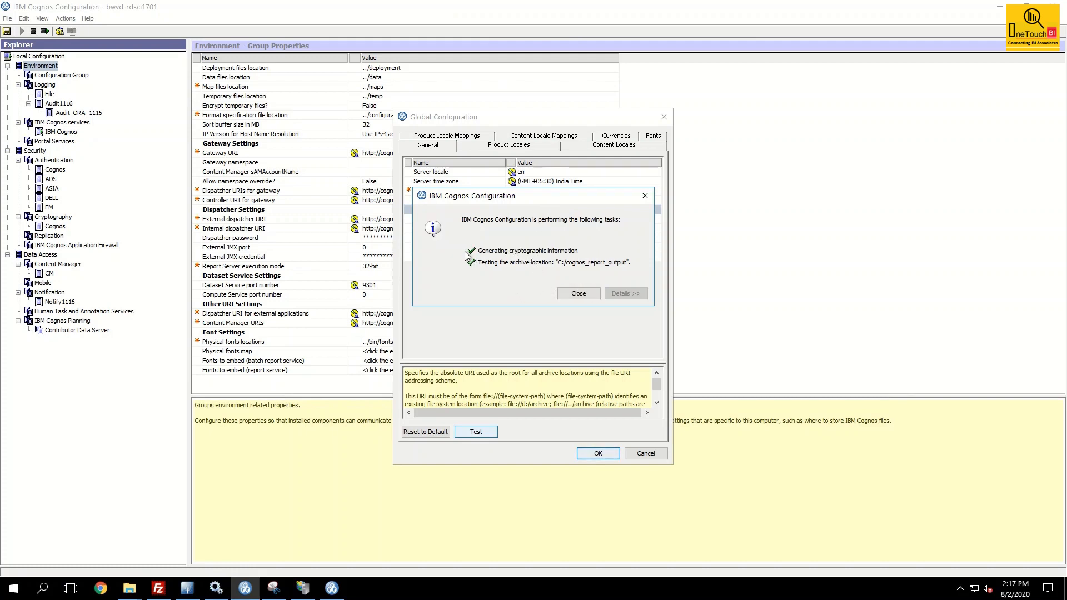
click(578, 293)
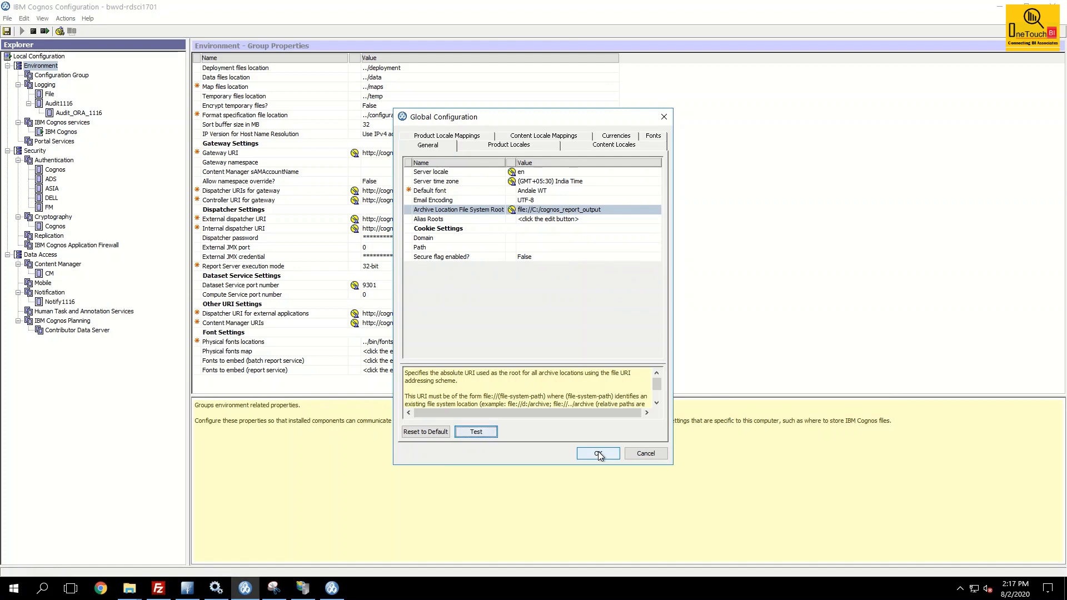
click(597, 453)
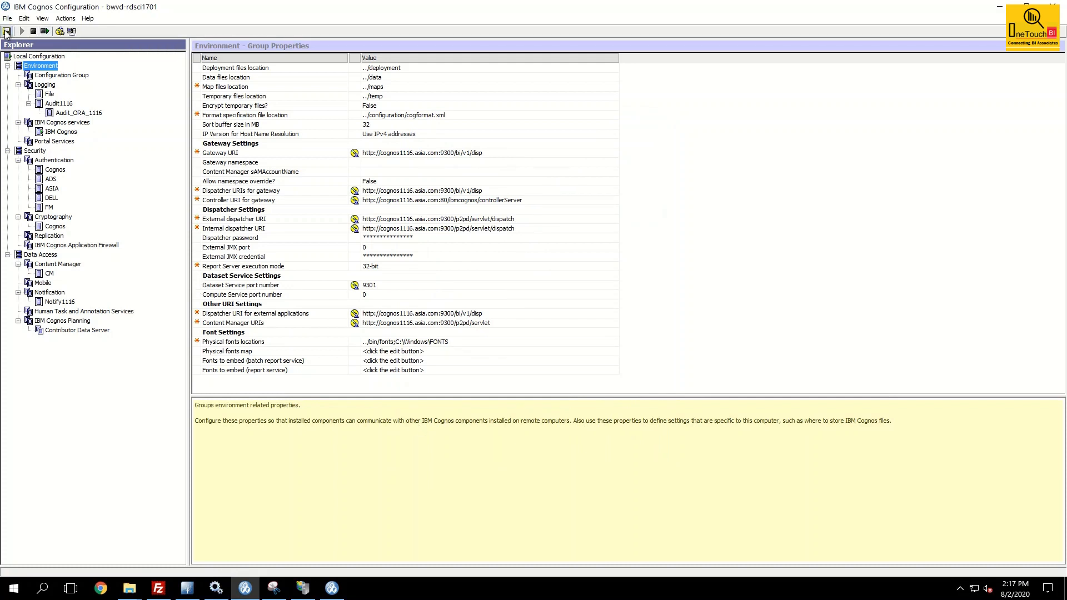
Save the configuration and close the completed save report
click(7, 31)
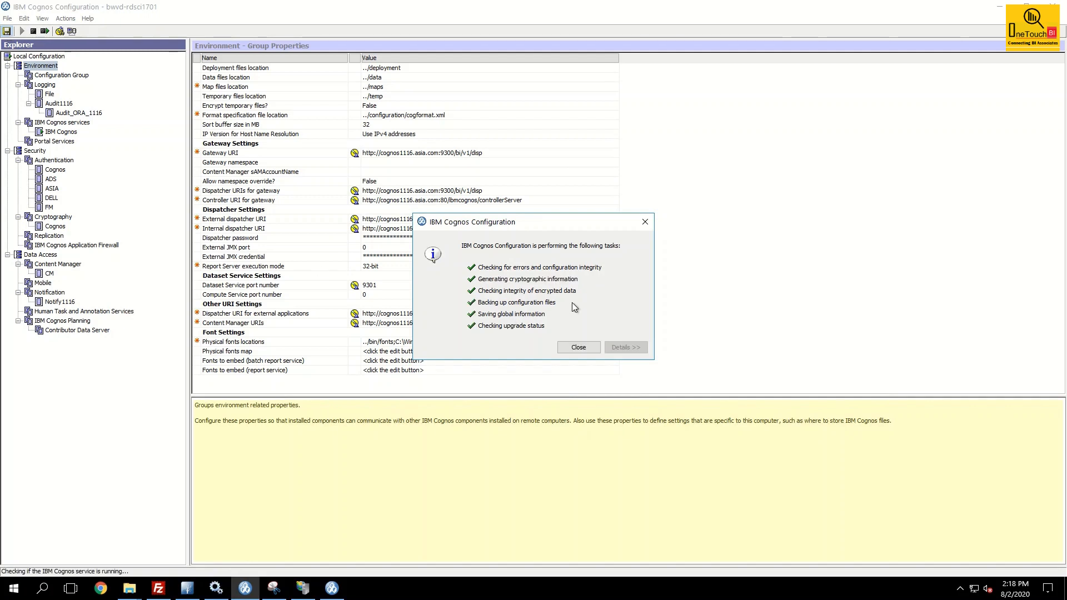
mouse_move(464, 273)
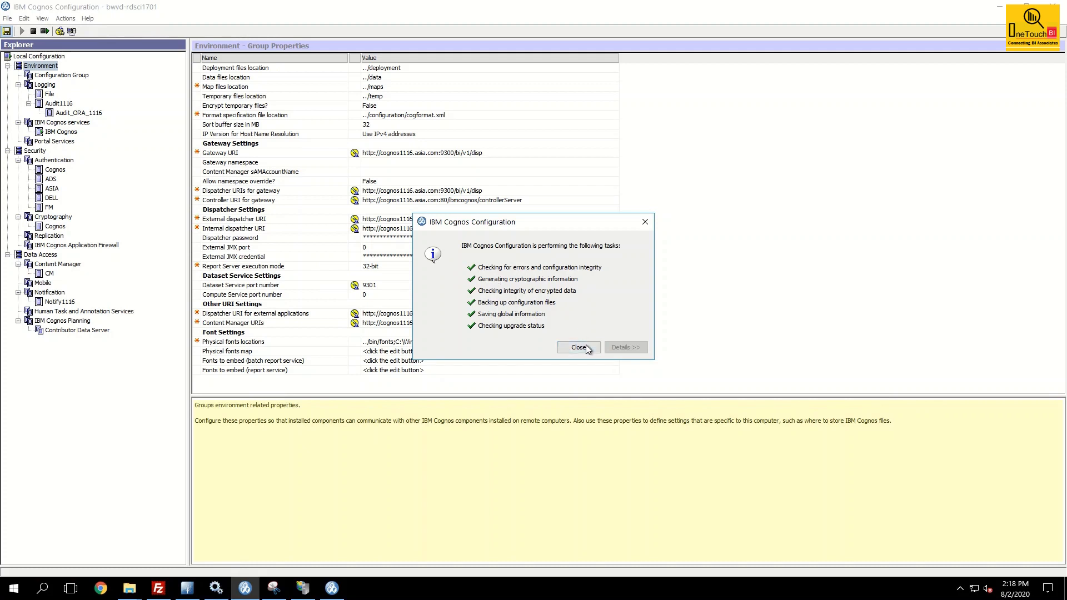
click(576, 347)
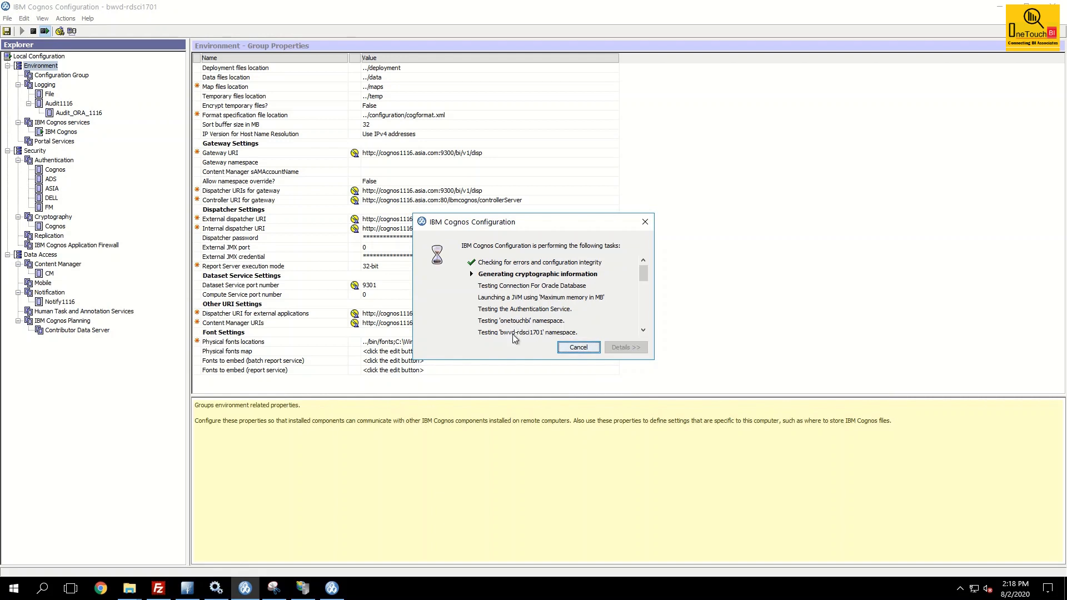
mouse_move(507, 340)
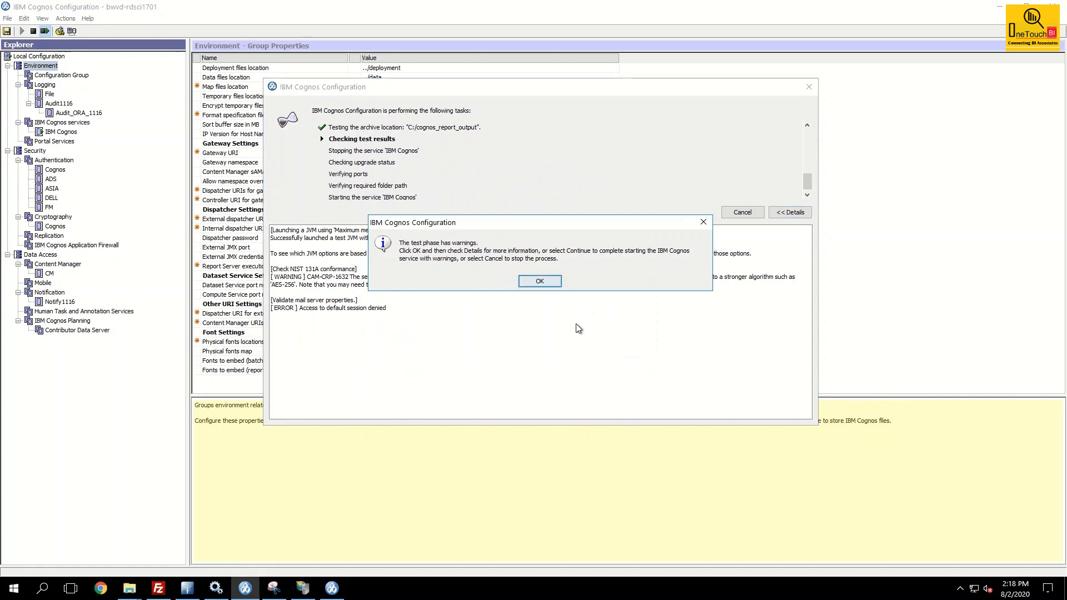
Accept the test warnings, continue the Cognos service restart, and close the completion report
click(539, 281)
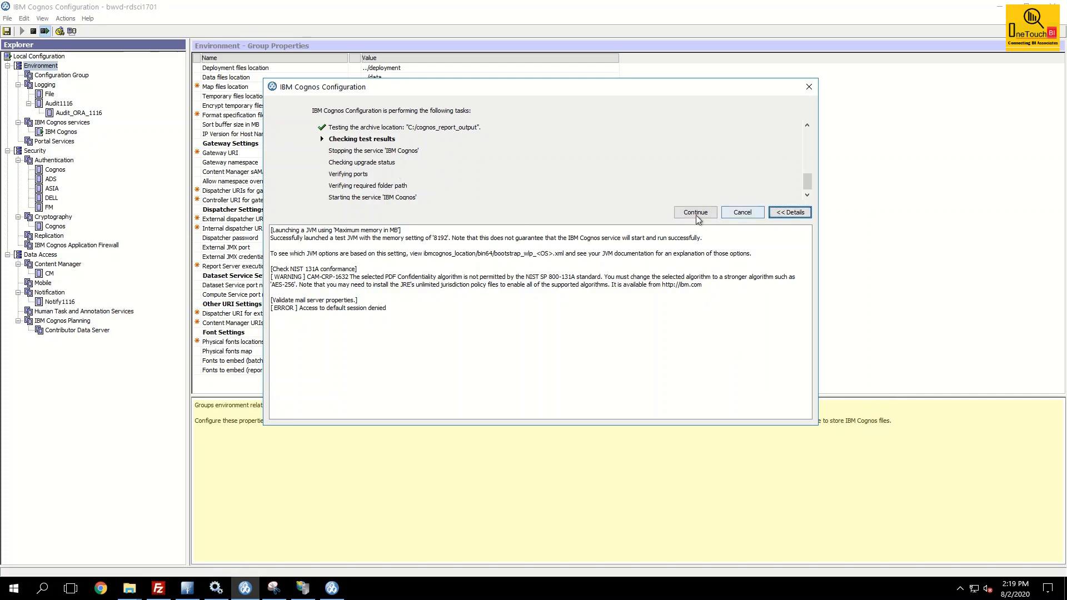
click(694, 212)
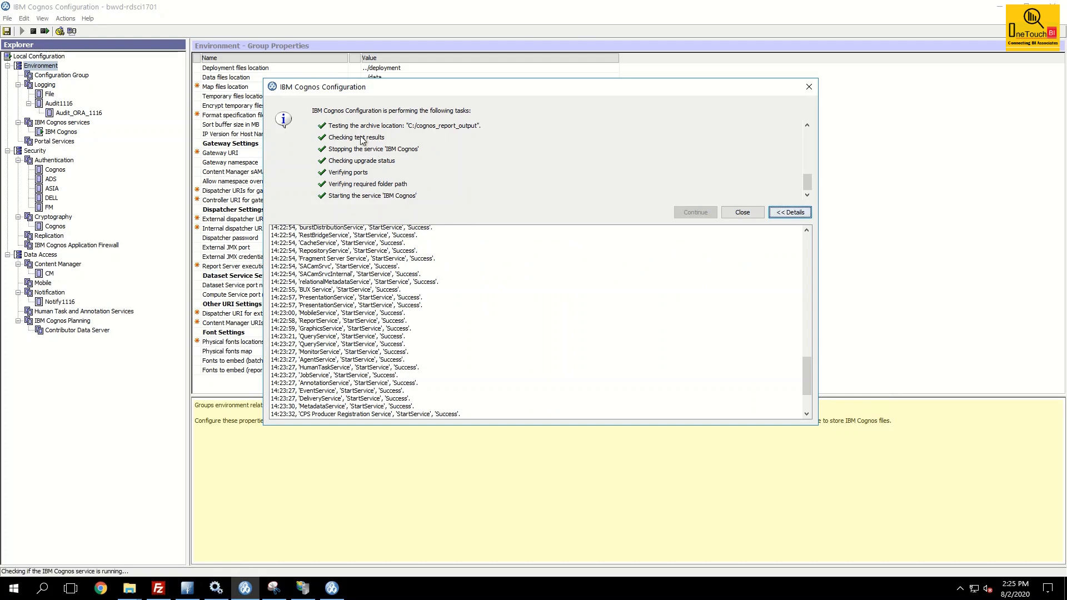
mouse_move(482, 216)
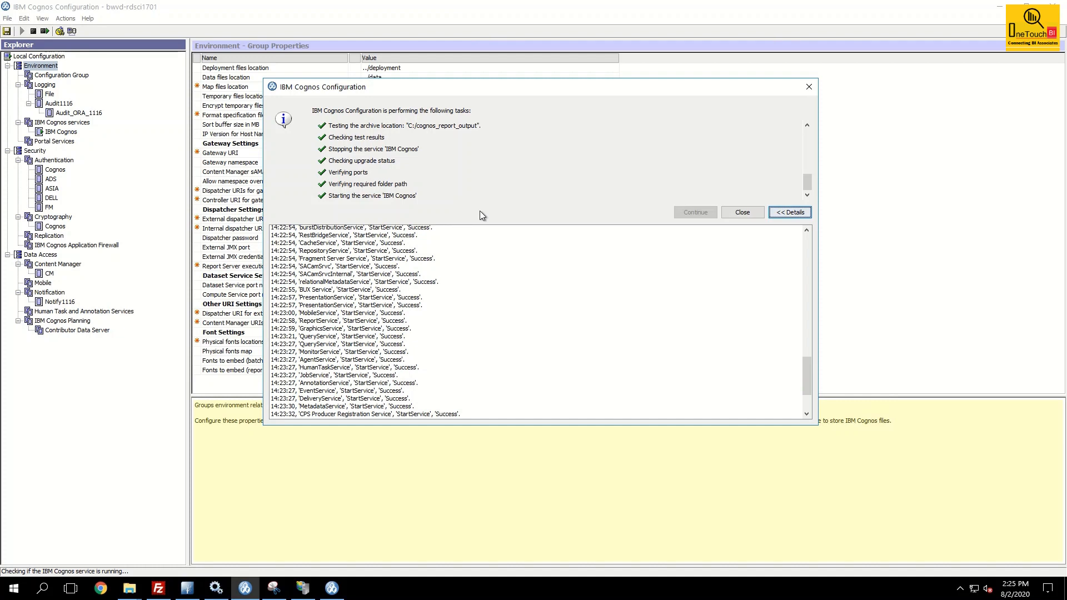
mouse_move(742, 212)
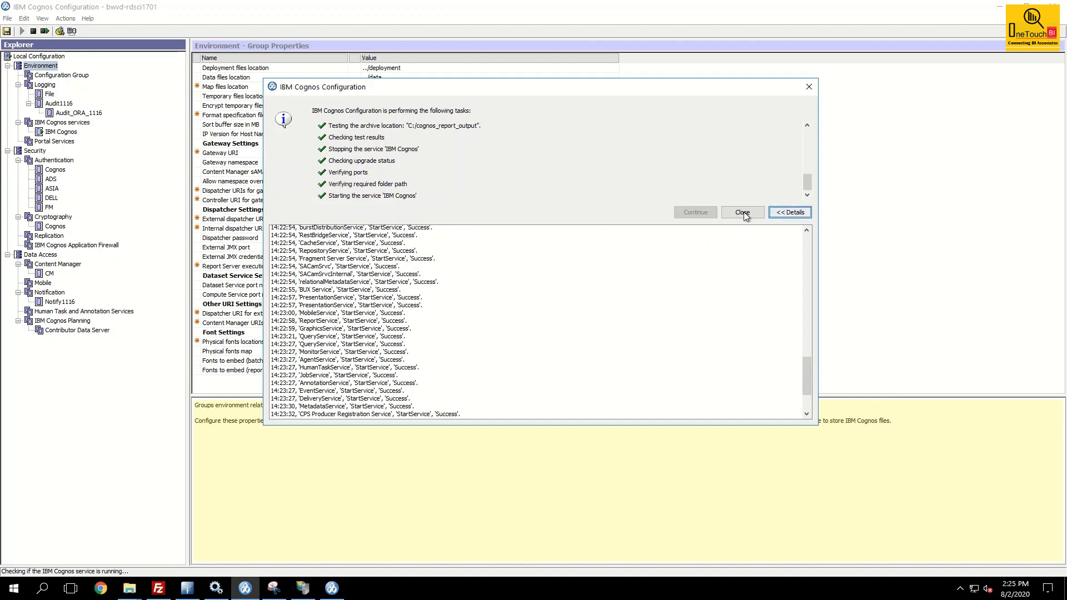
click(741, 212)
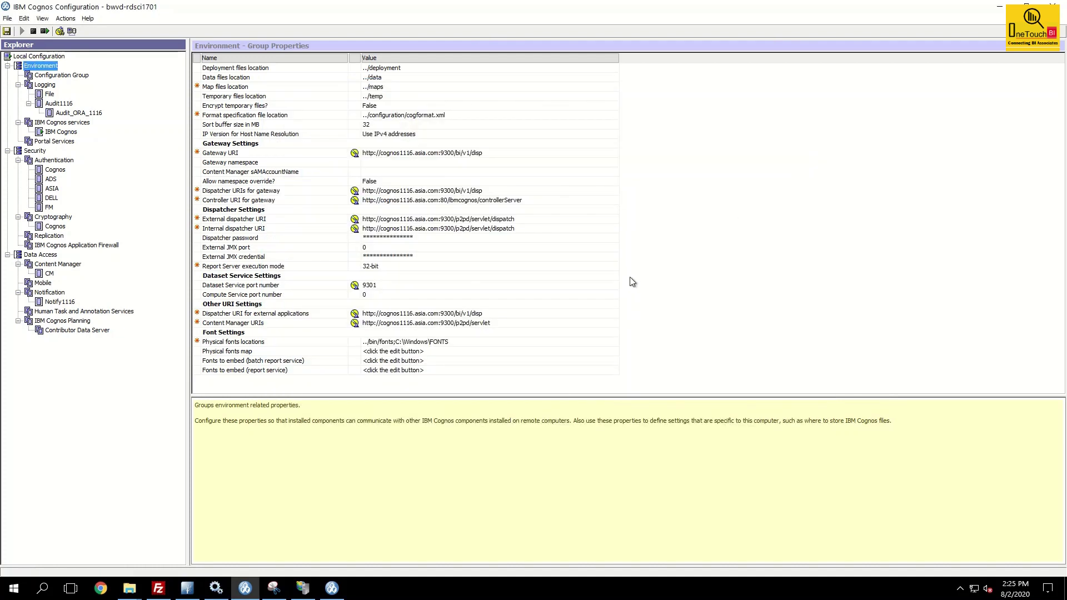
mouse_move(255, 454)
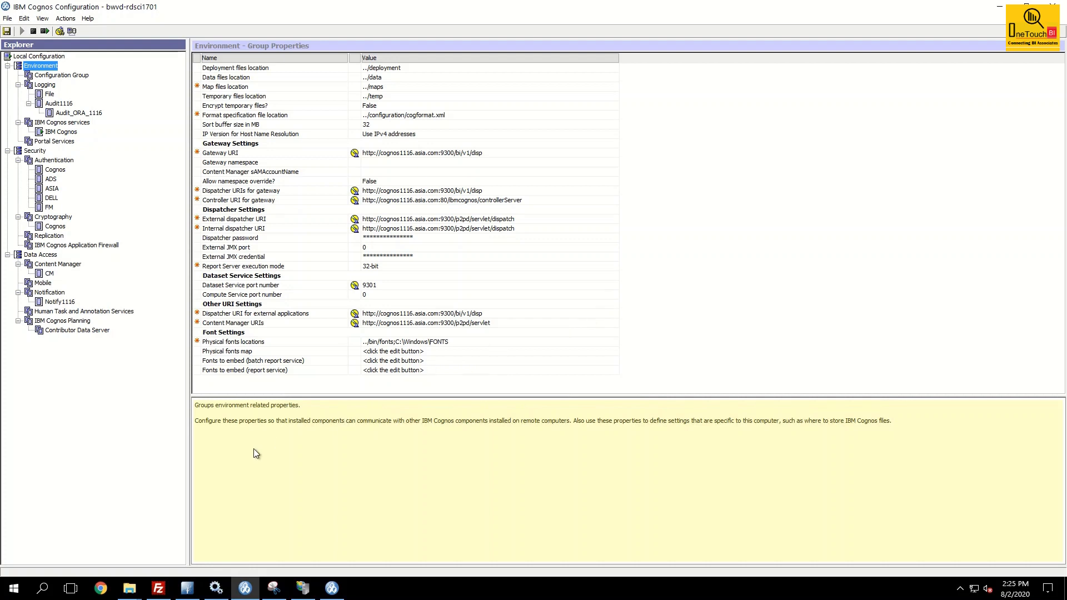
mouse_move(163, 526)
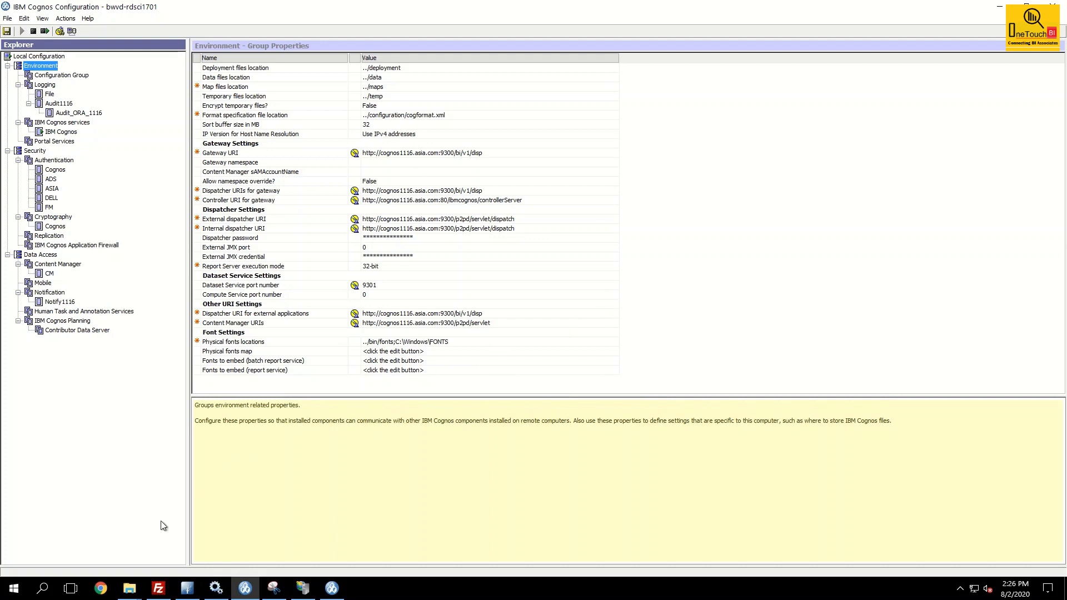
mouse_move(145, 532)
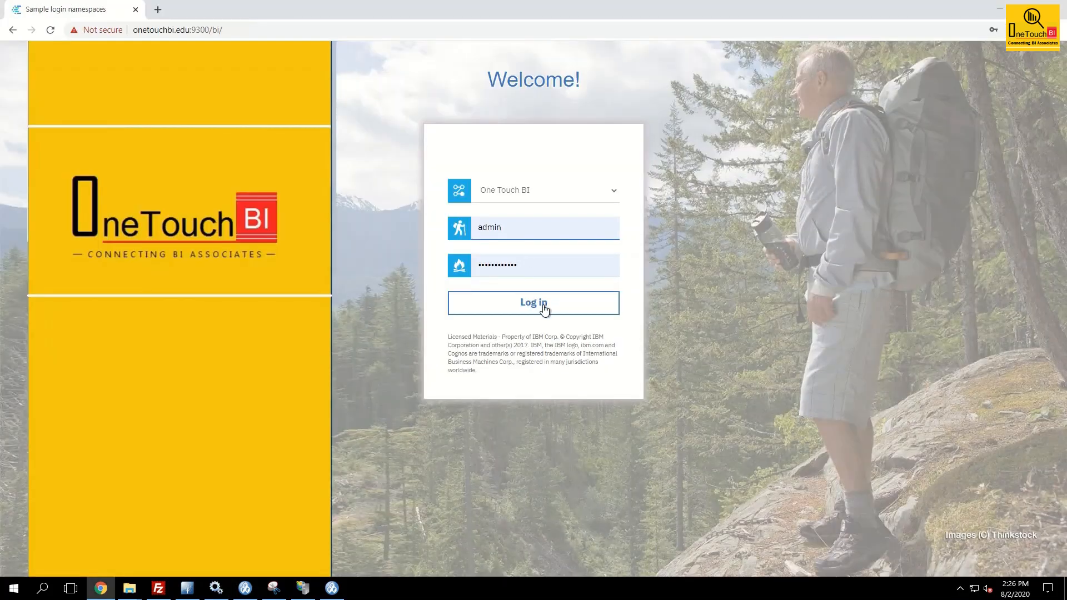
Log in as admin, then open the Administration console from Manage
click(533, 302)
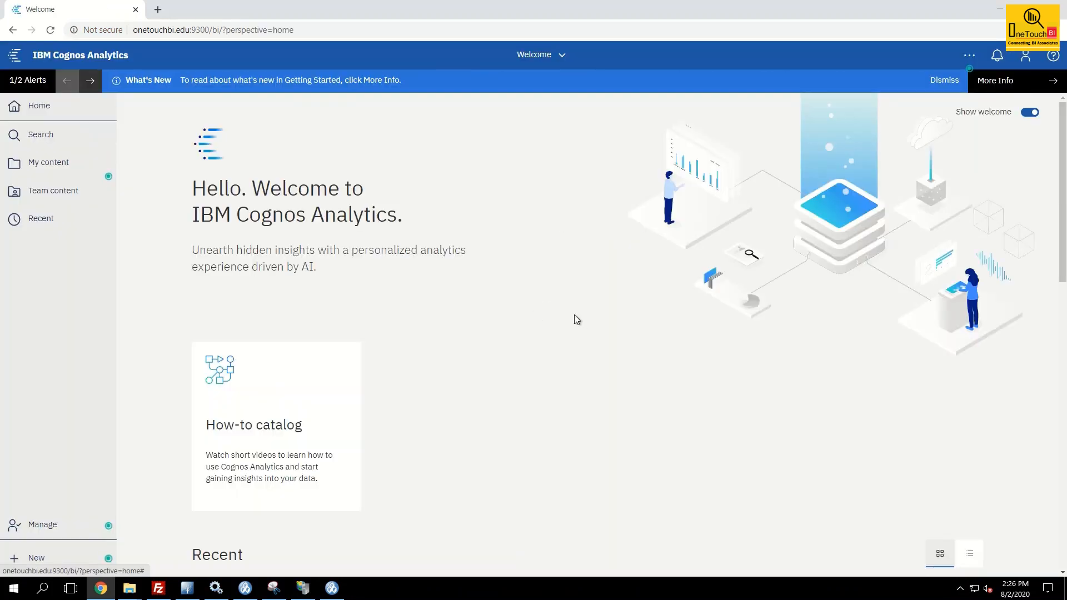
mouse_move(550, 321)
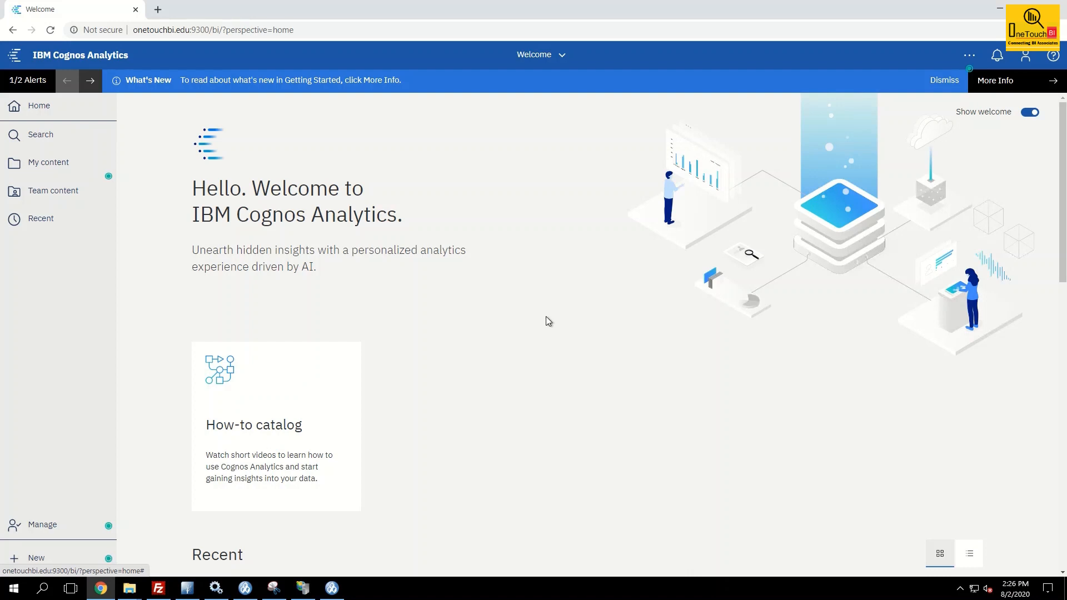
click(42, 524)
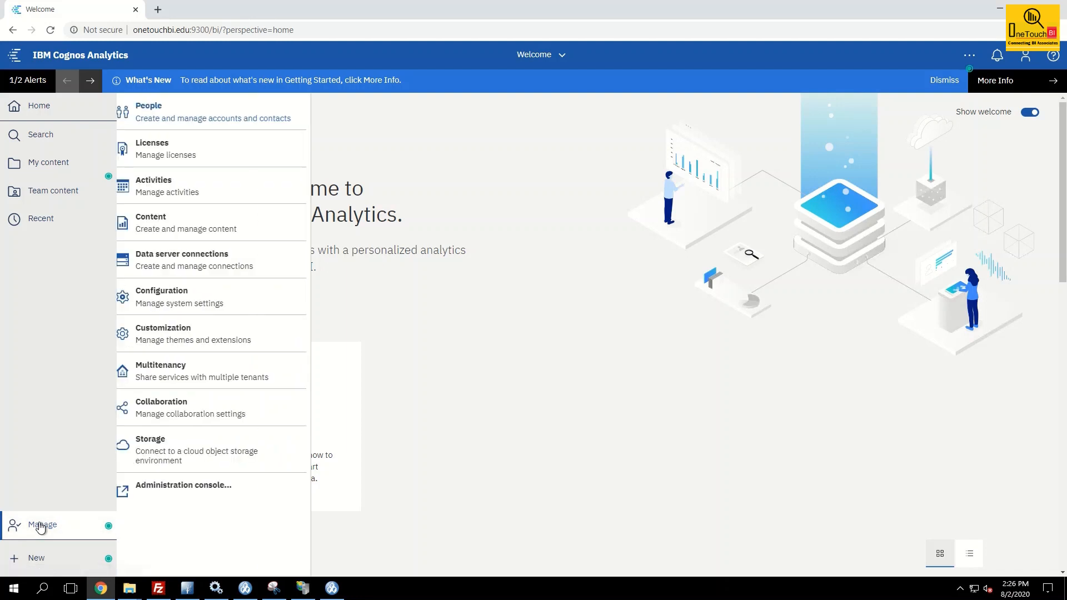
click(182, 485)
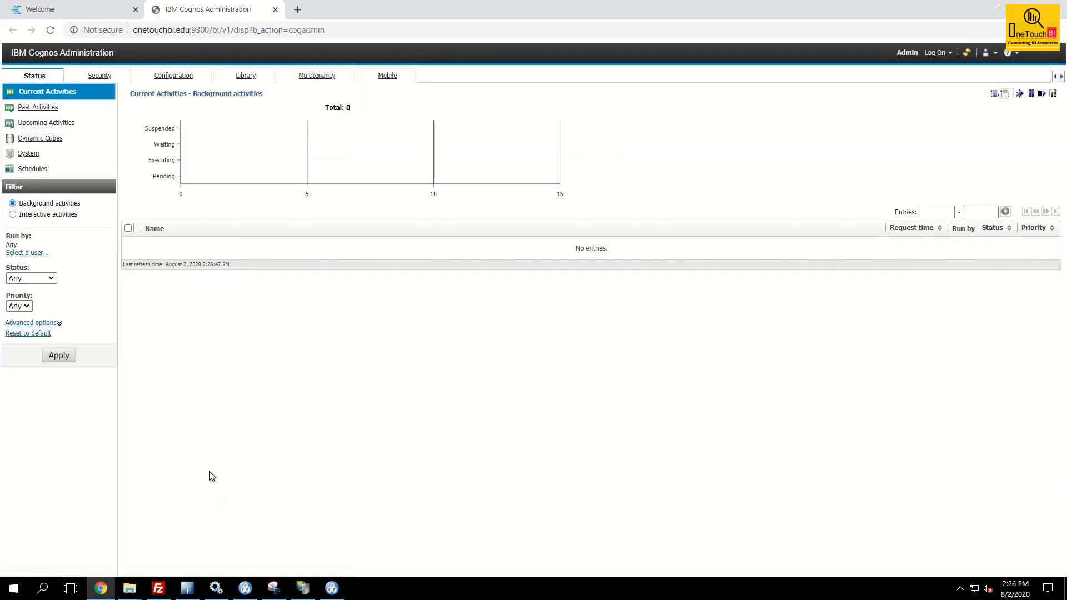
mouse_move(184, 87)
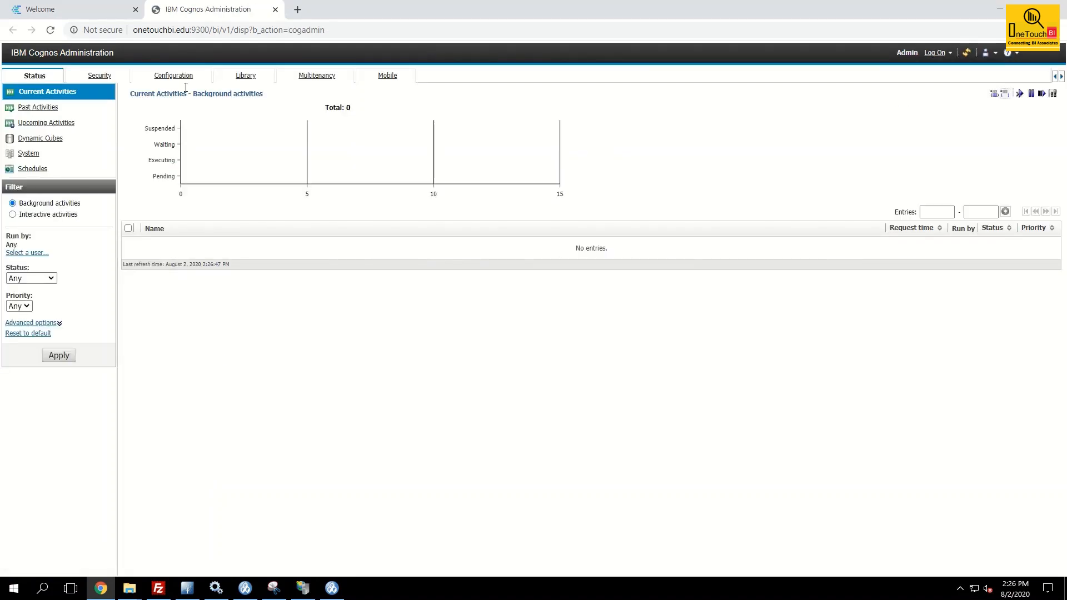
Open Dispatchers and Services on the Configuration tab and view the defined file system locations
click(172, 75)
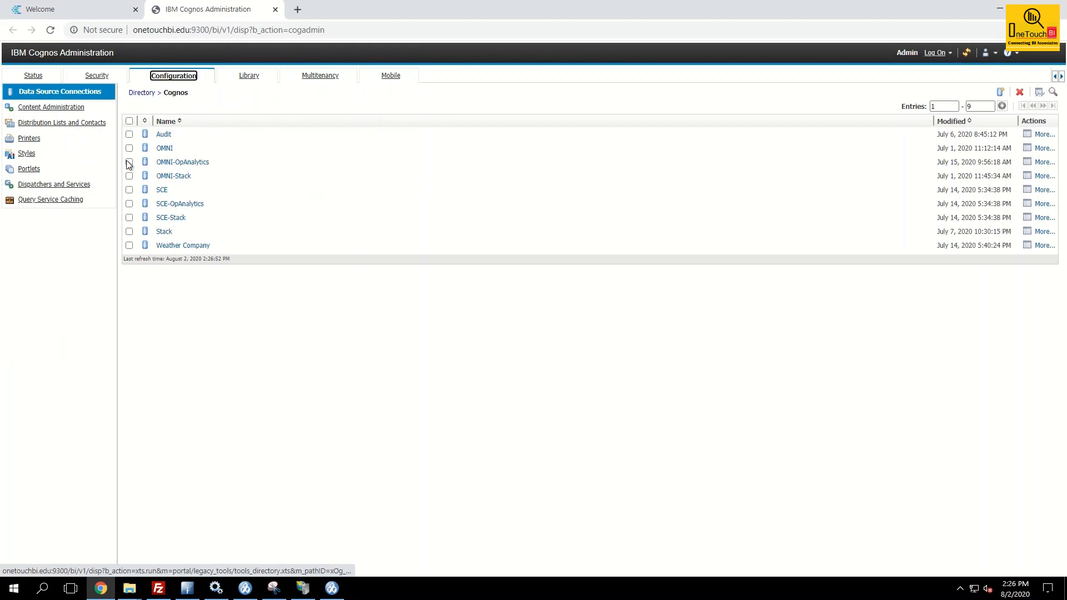
click(54, 184)
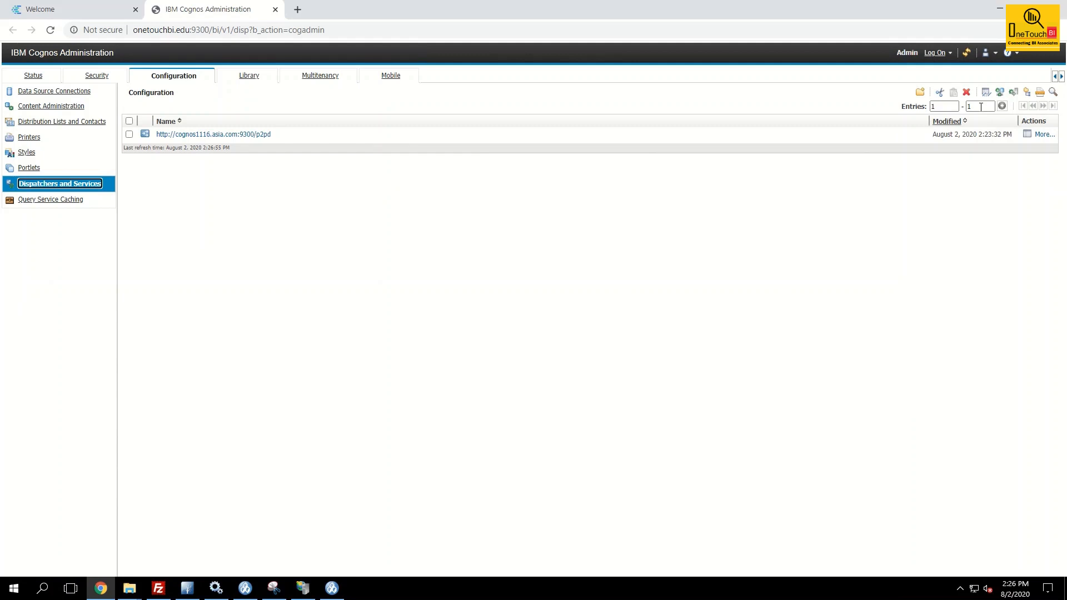
mouse_move(1000, 92)
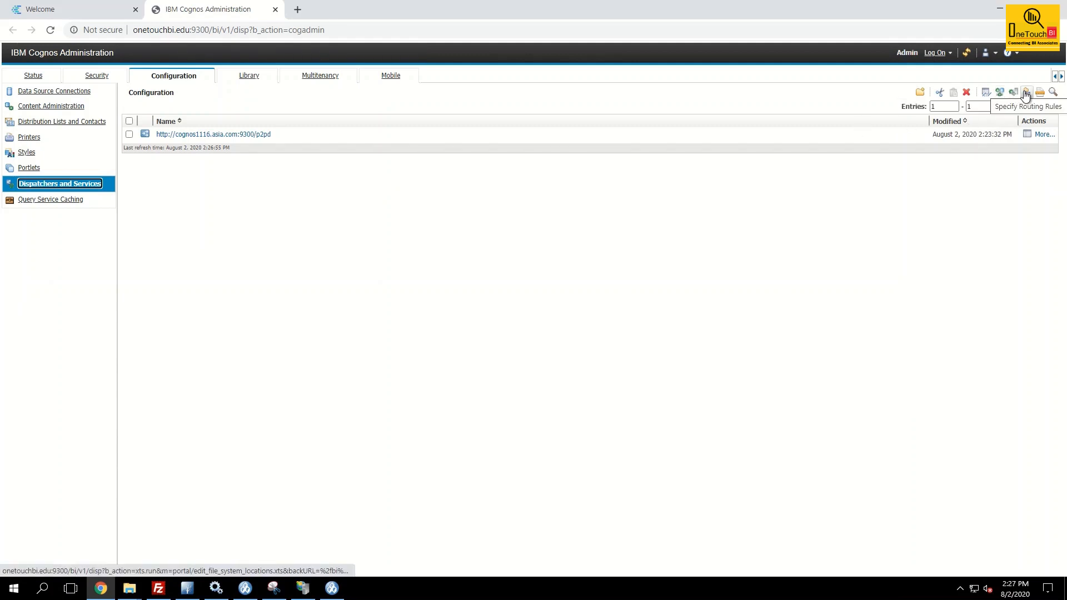
mouse_move(1027, 92)
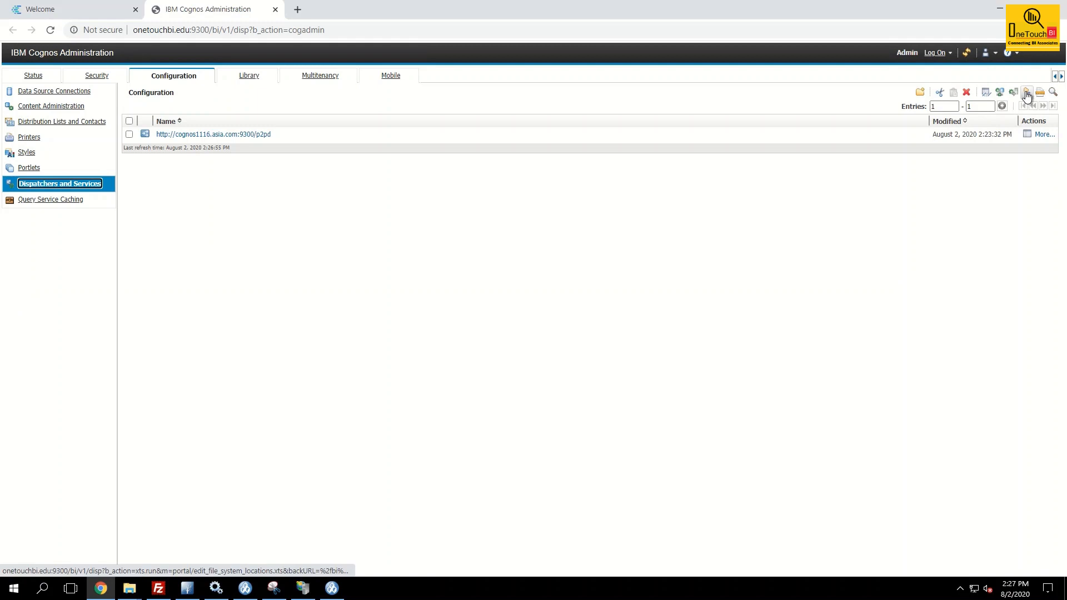
mouse_move(1026, 92)
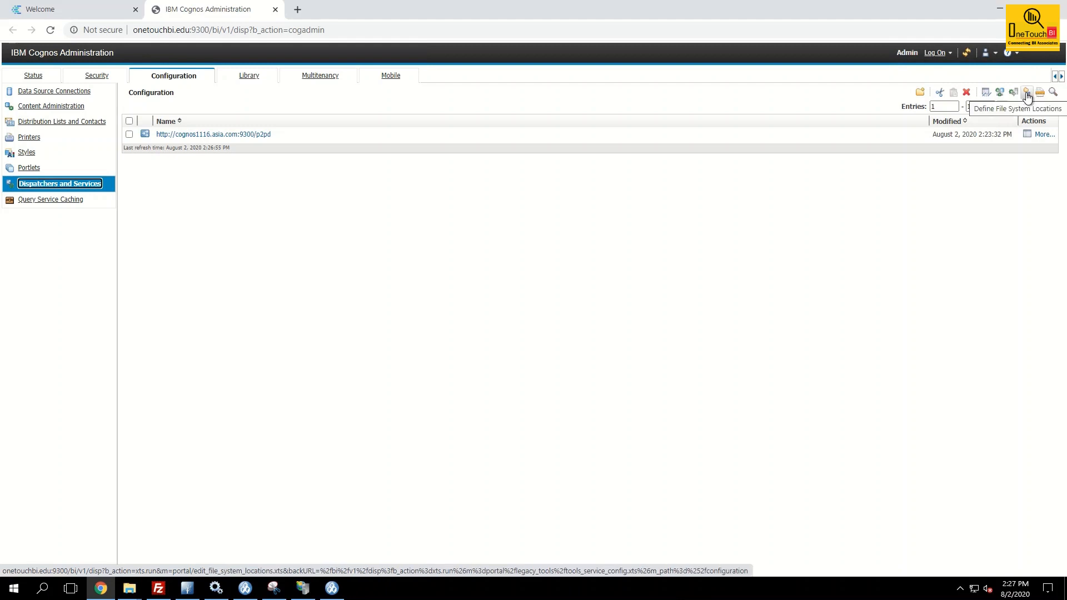
click(1026, 92)
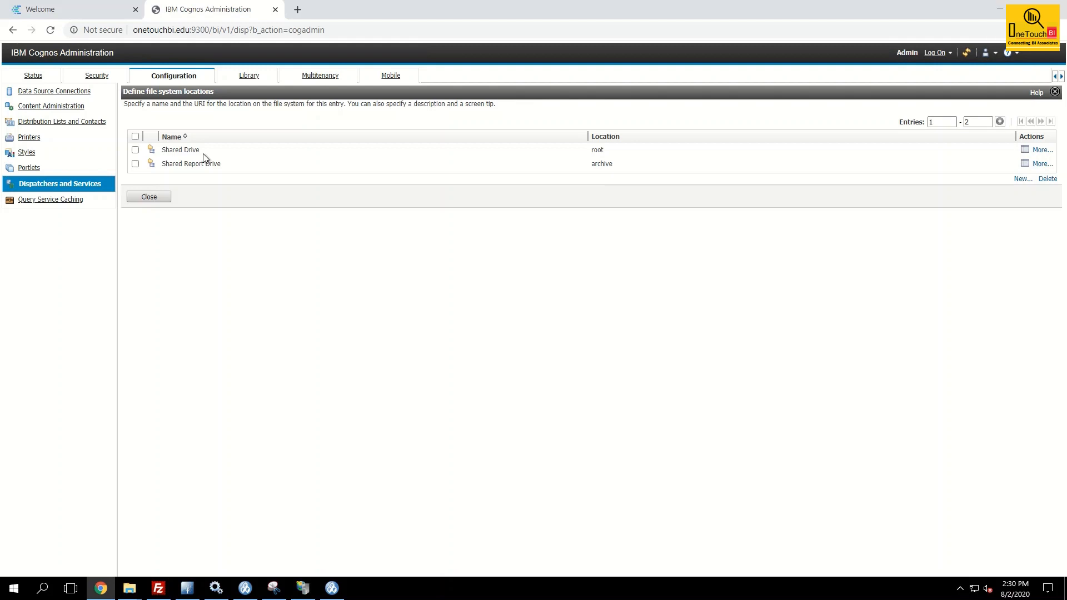
mouse_move(227, 189)
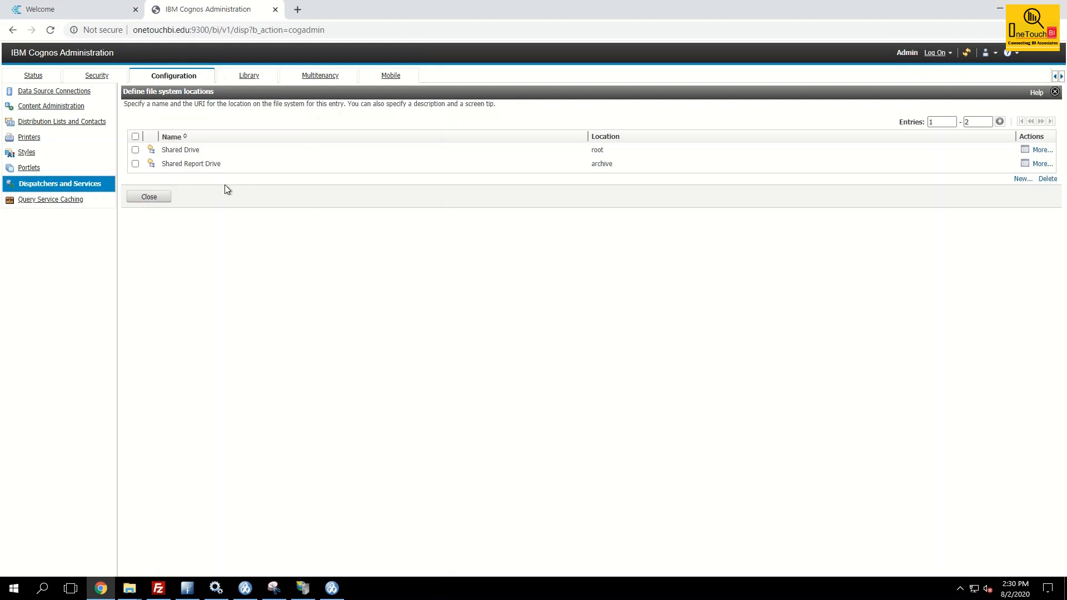
mouse_move(819, 197)
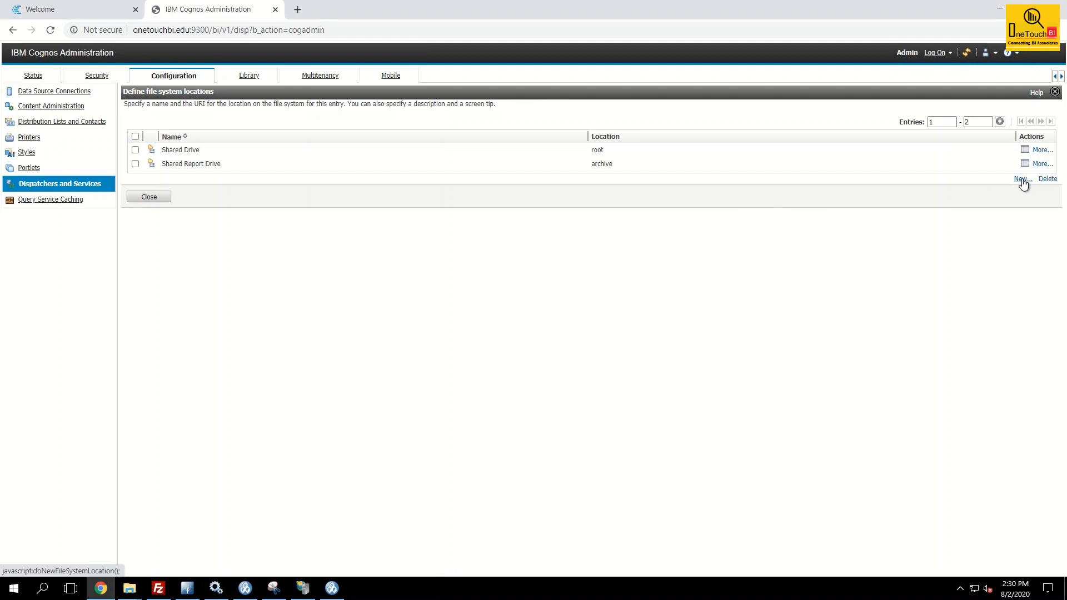
Start a new file system location and enter the name 'reports'
click(1038, 179)
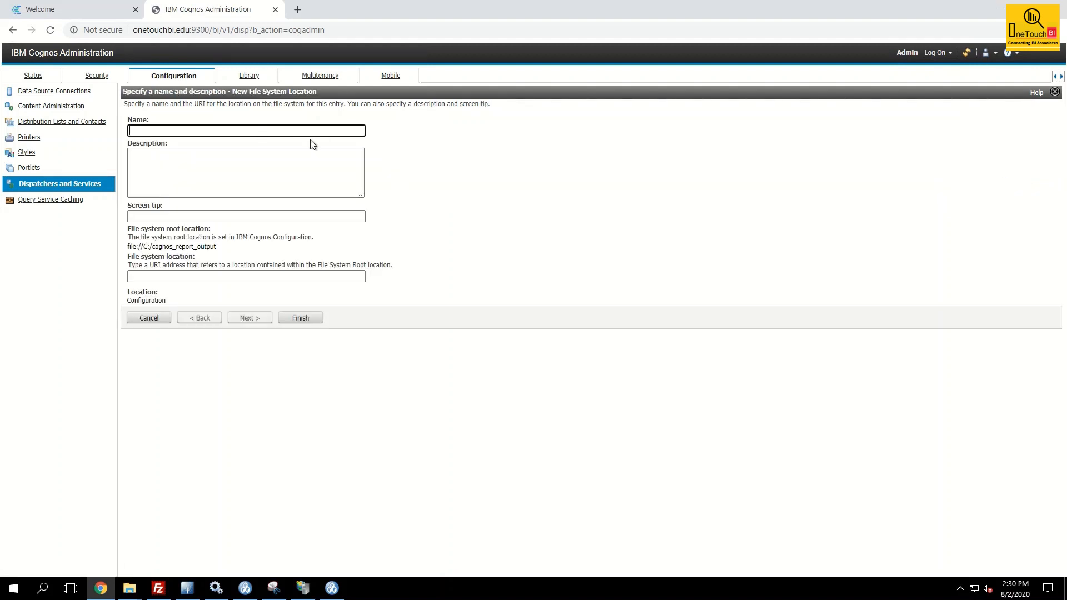
text(reports)
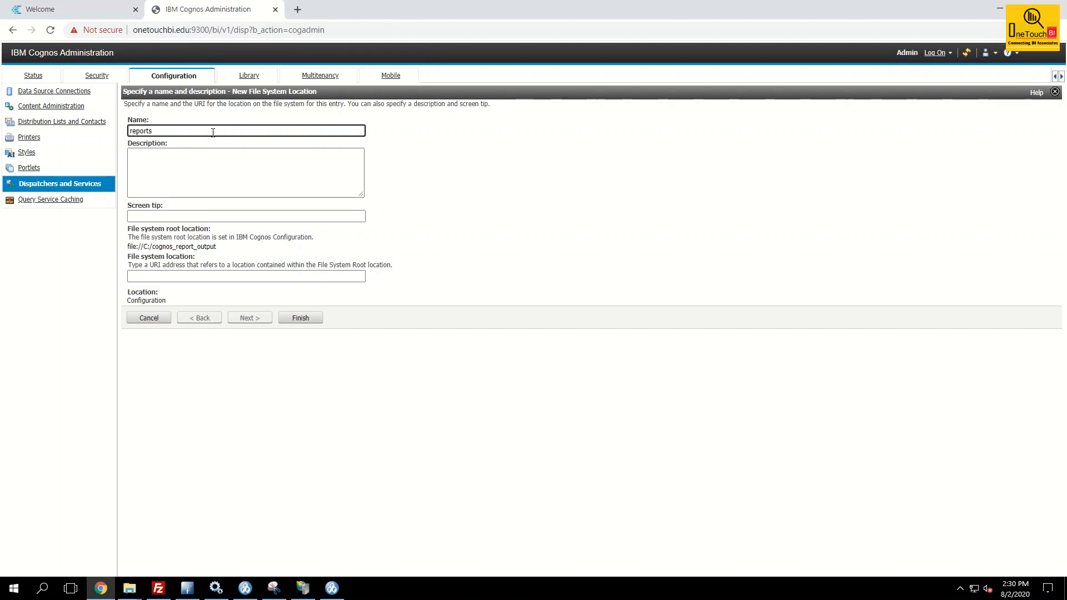
mouse_move(486, 468)
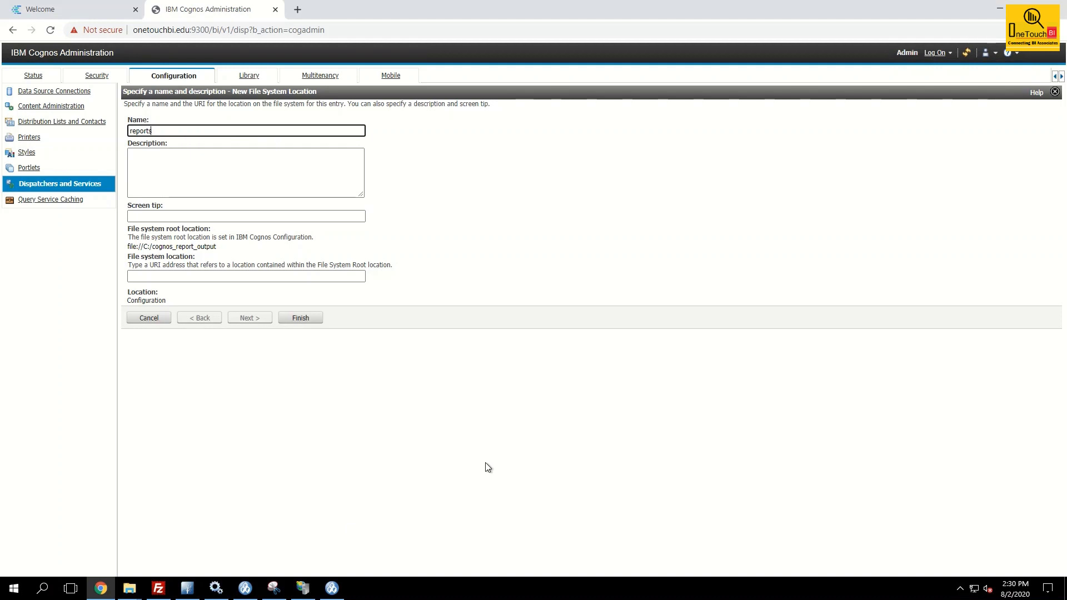
click(128, 593)
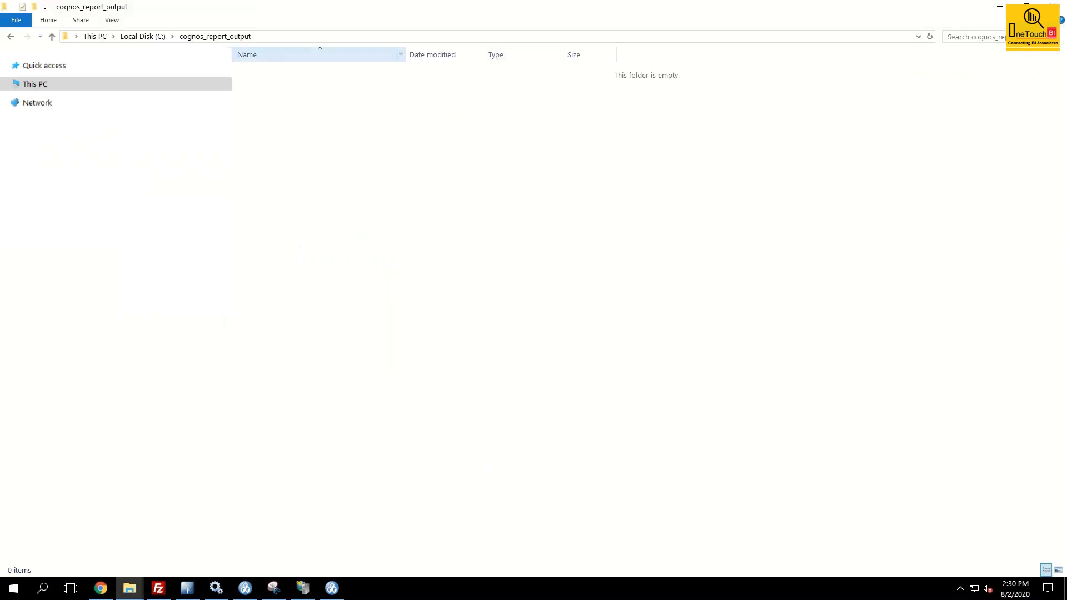
mouse_move(194, 44)
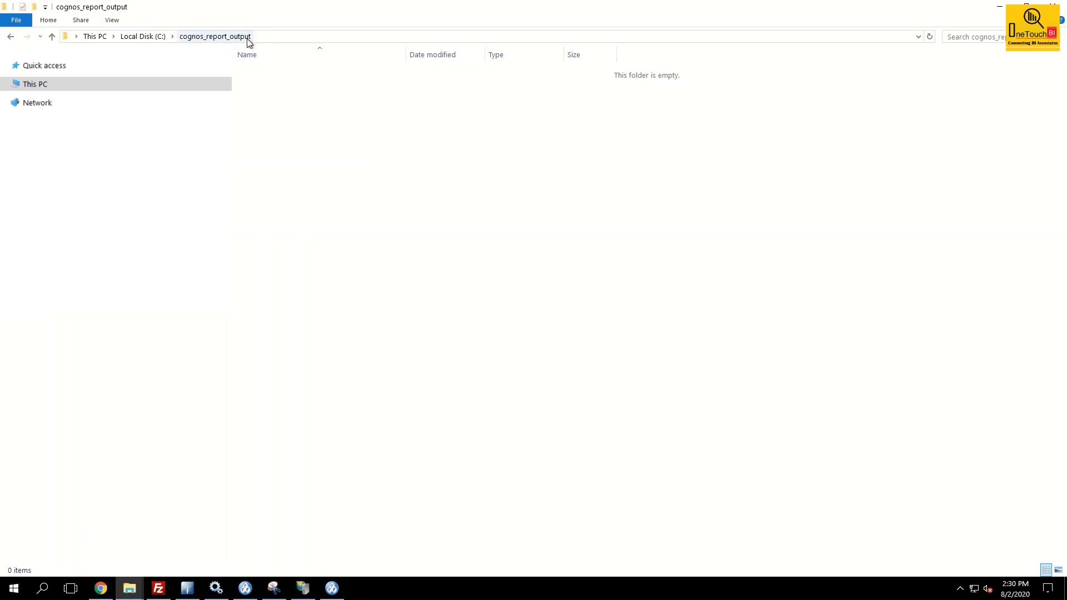
mouse_move(329, 120)
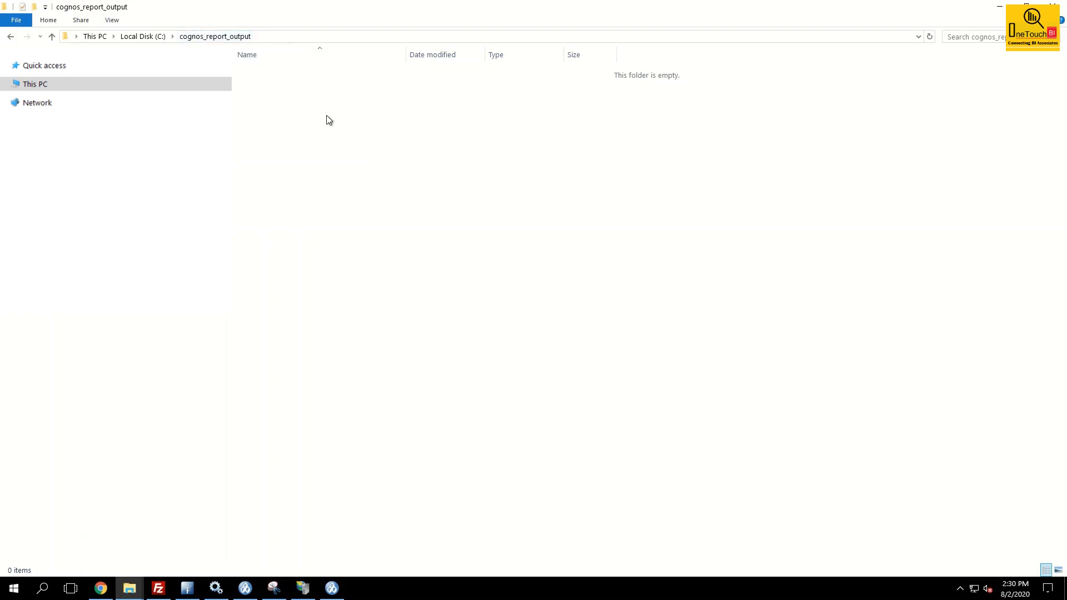
click(99, 593)
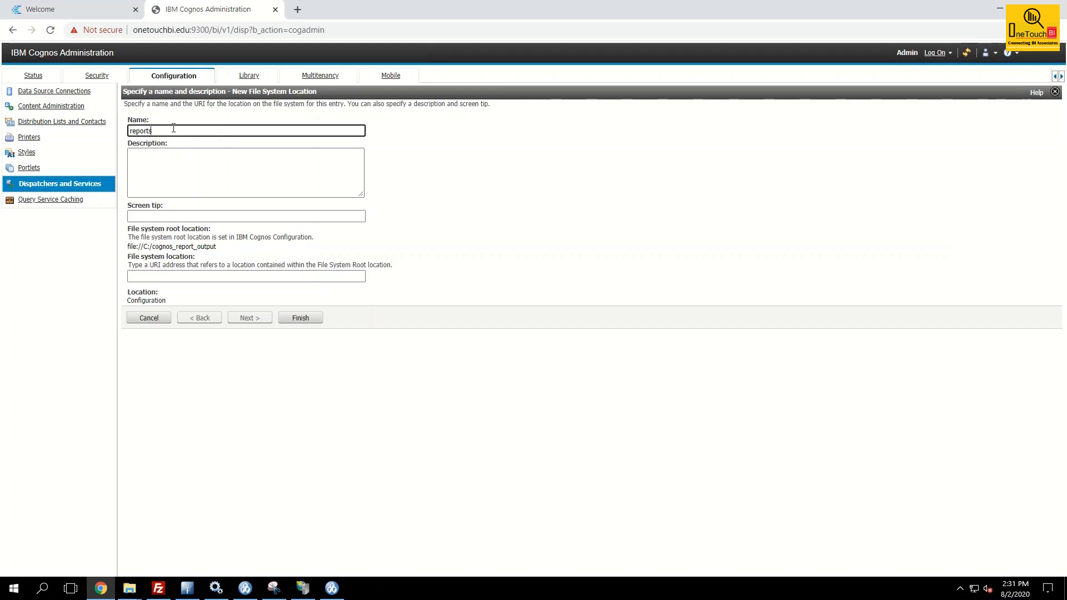
mouse_move(170, 139)
text(reports)
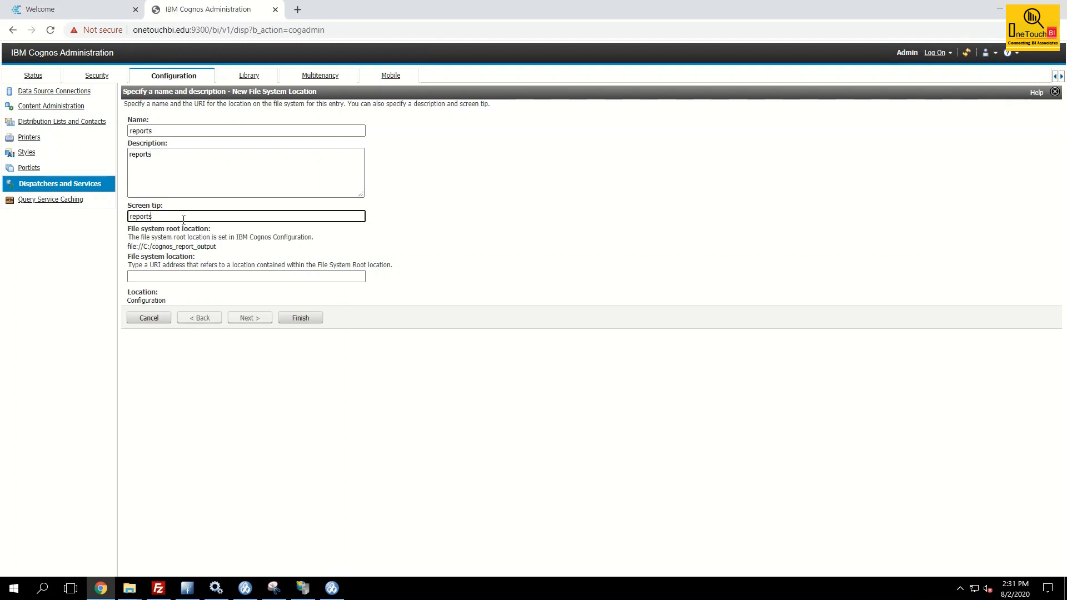
mouse_move(380, 296)
text(reports)
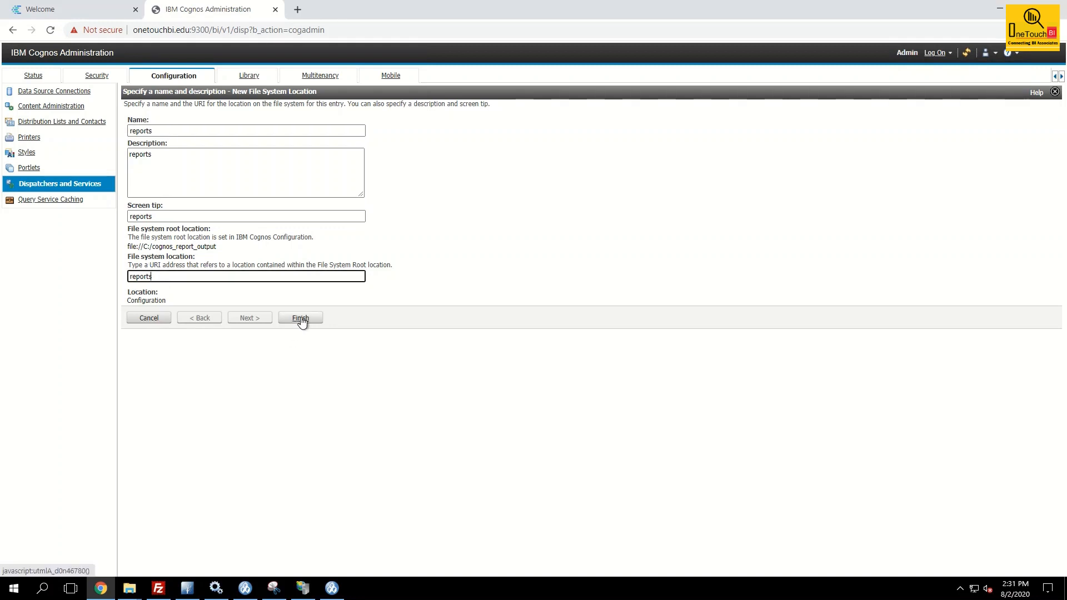
Save the new 'reports' file system location and close the locations list
click(300, 318)
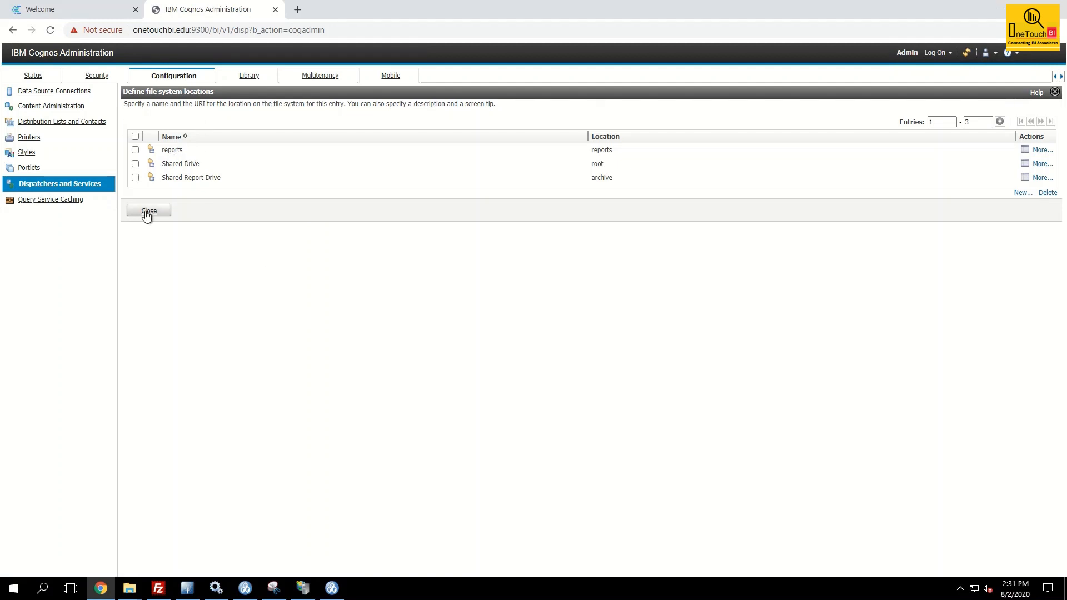
click(148, 210)
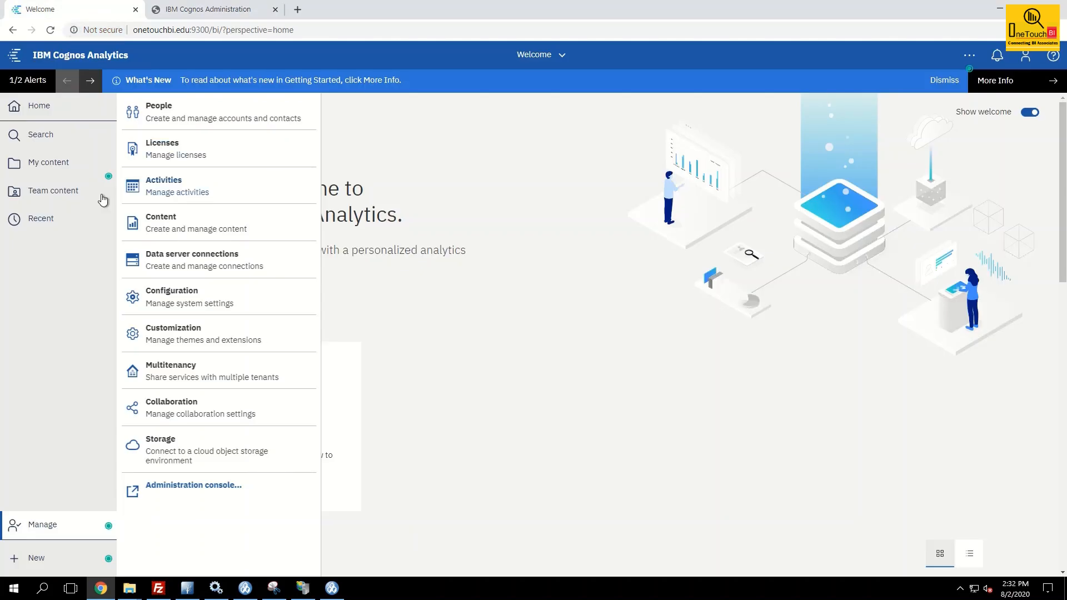
Open custom run options for 'Execution history by user' from My content
click(52, 191)
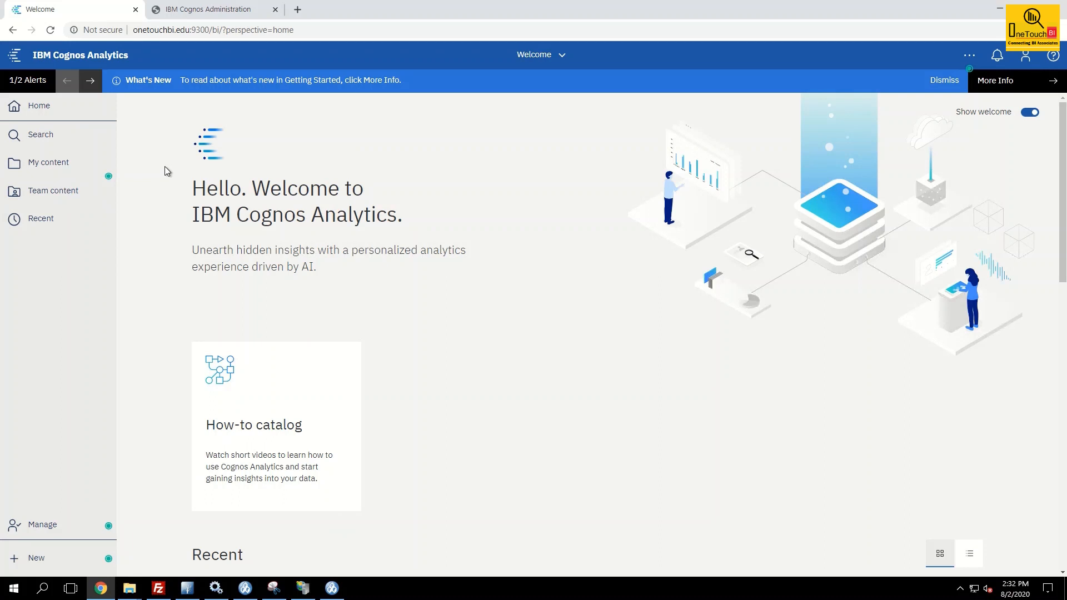
click(48, 161)
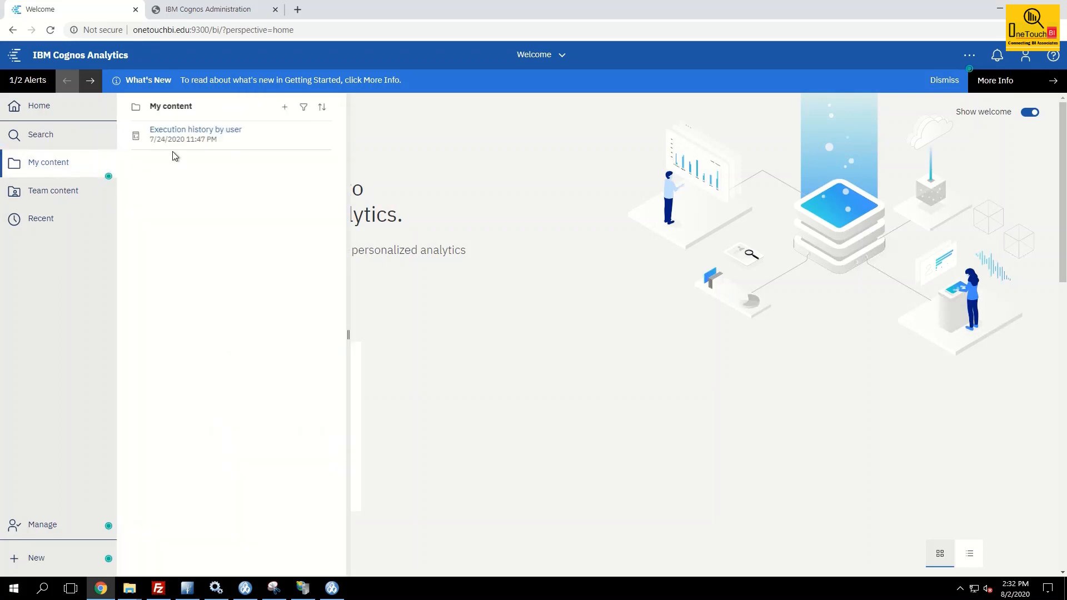
mouse_move(245, 136)
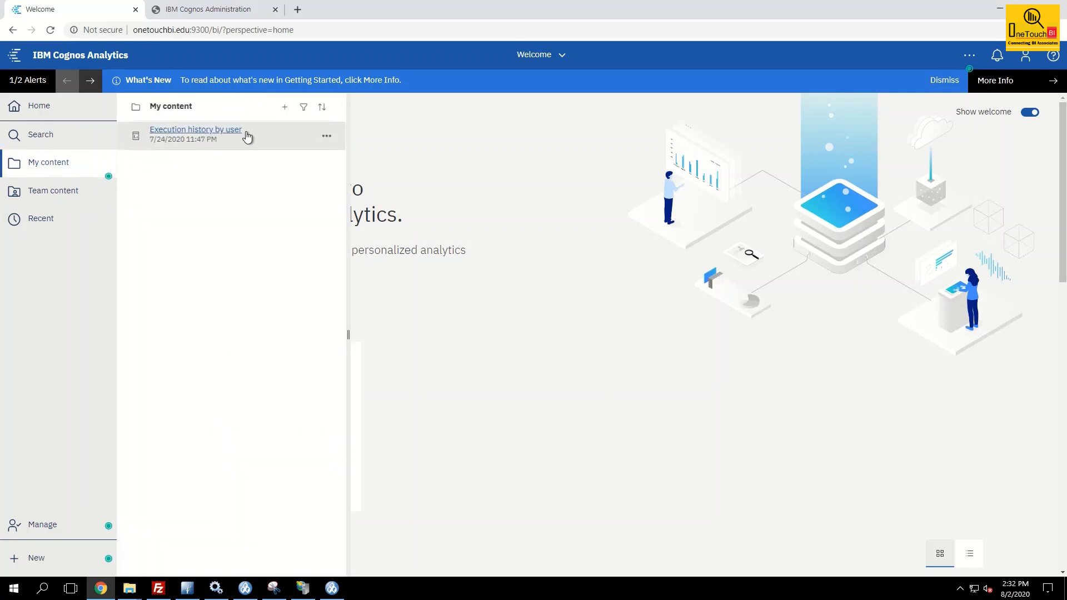
click(326, 136)
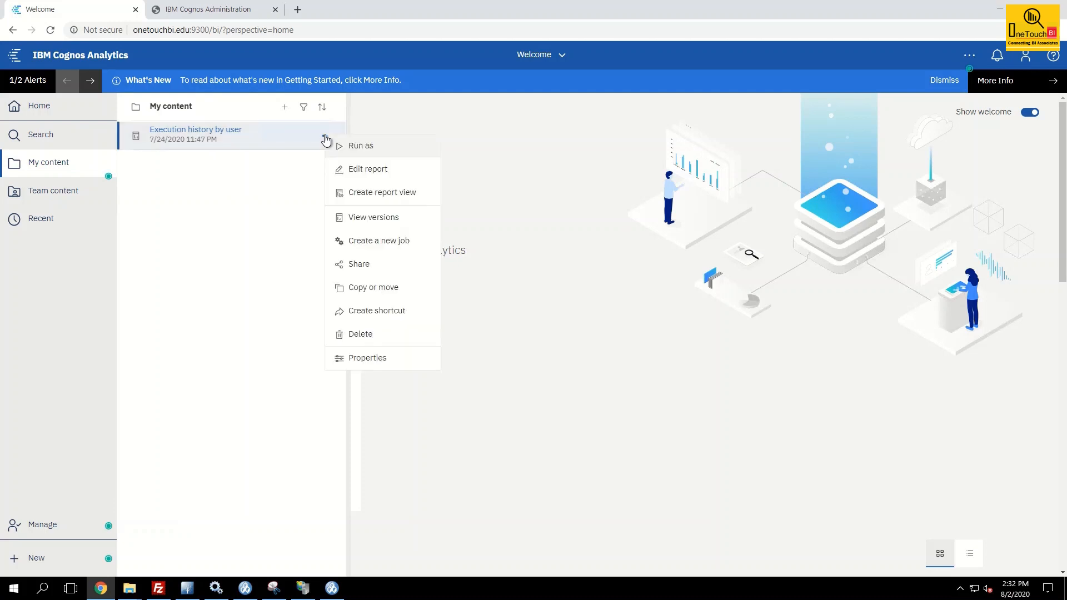
click(386, 151)
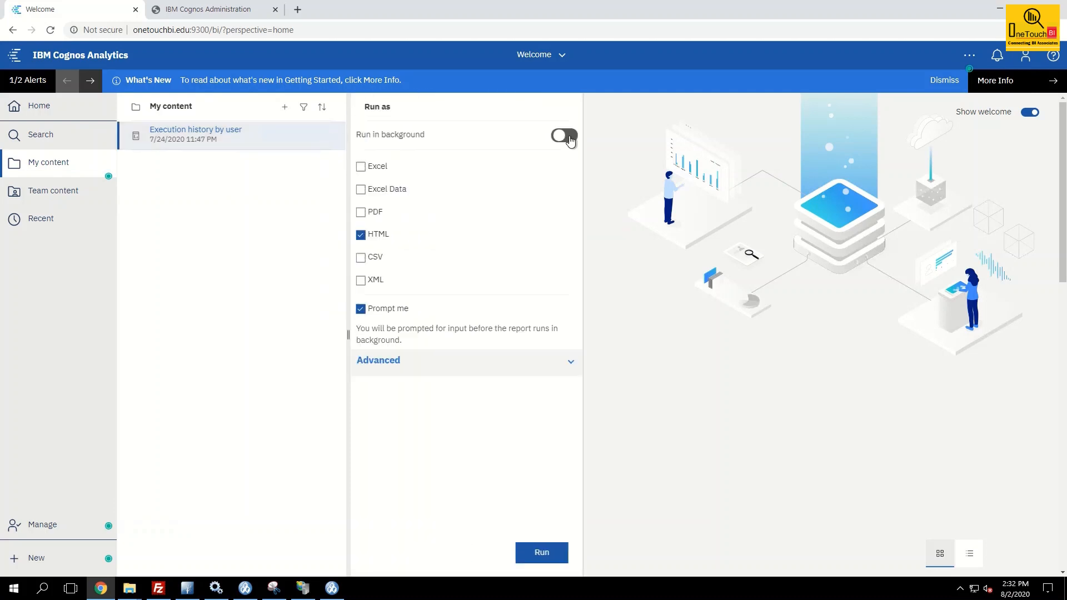
Run in the background with CSV output instead of HTML, and expand advanced options
click(563, 135)
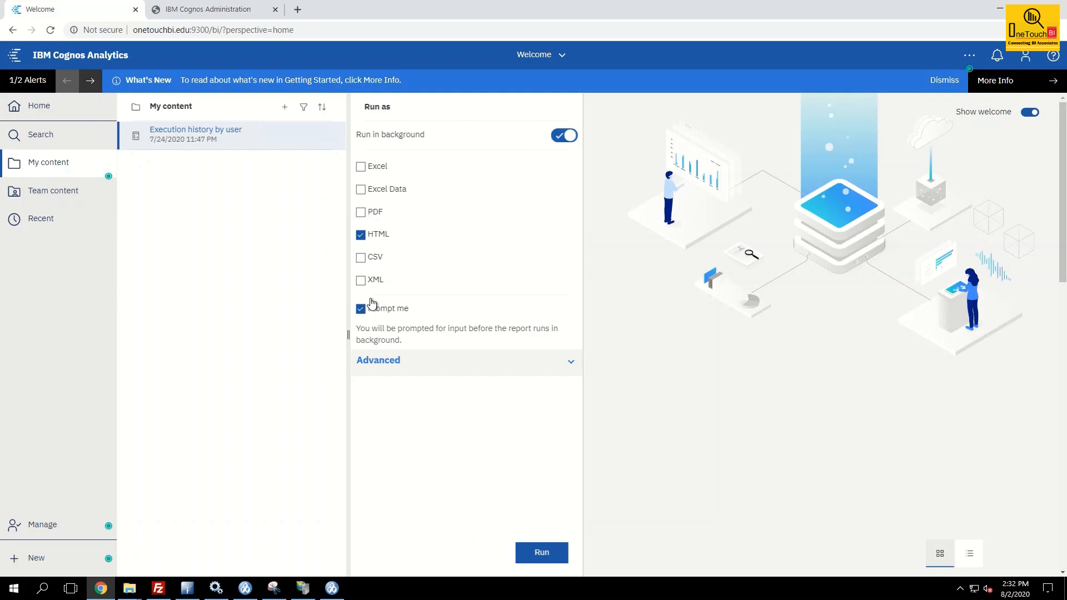
click(360, 234)
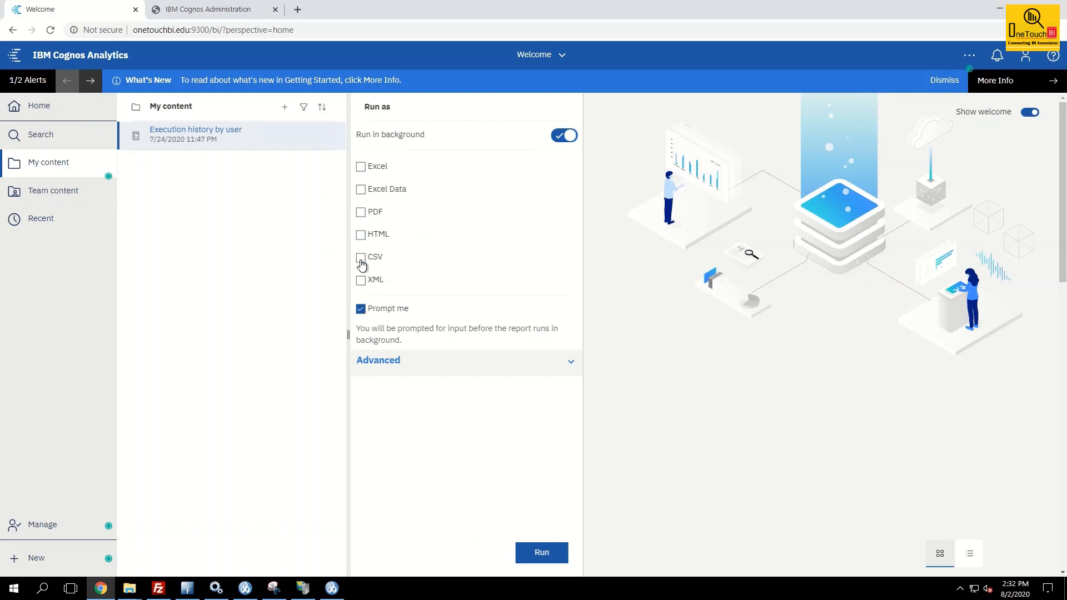
click(361, 258)
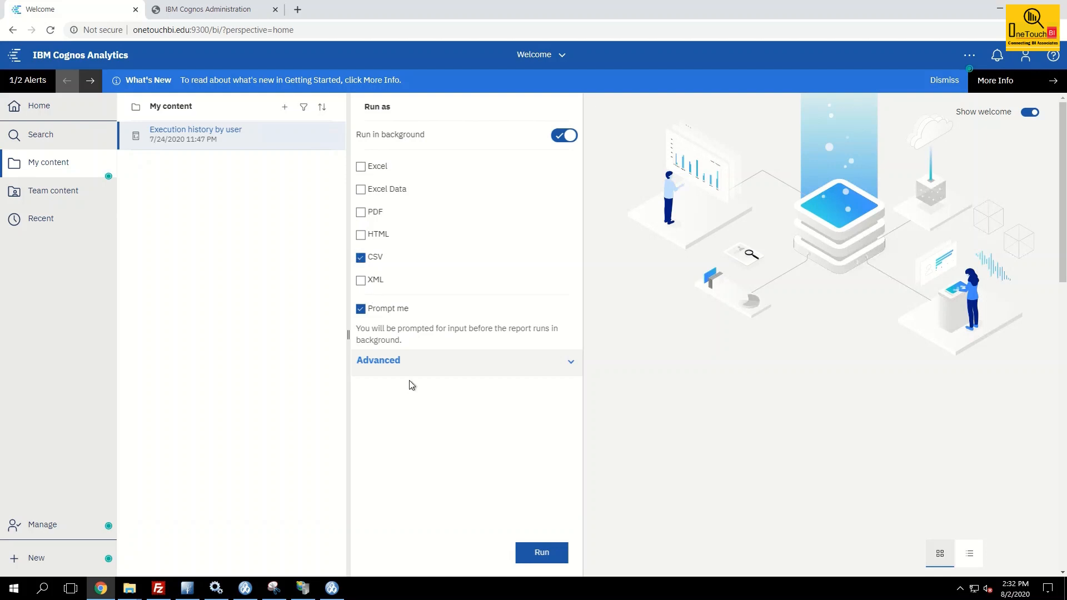
click(378, 360)
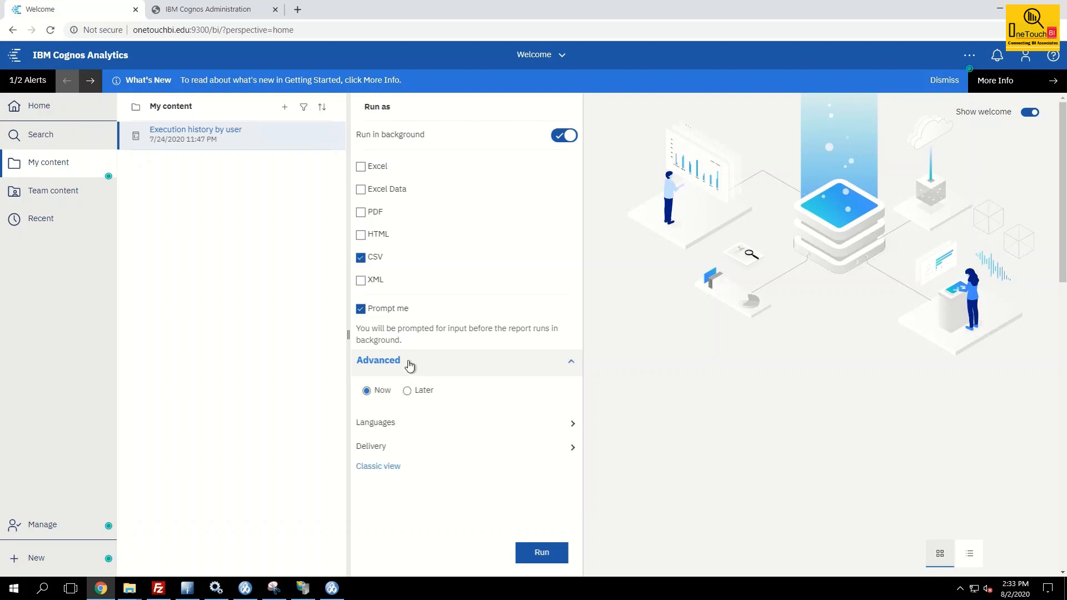
mouse_move(549, 453)
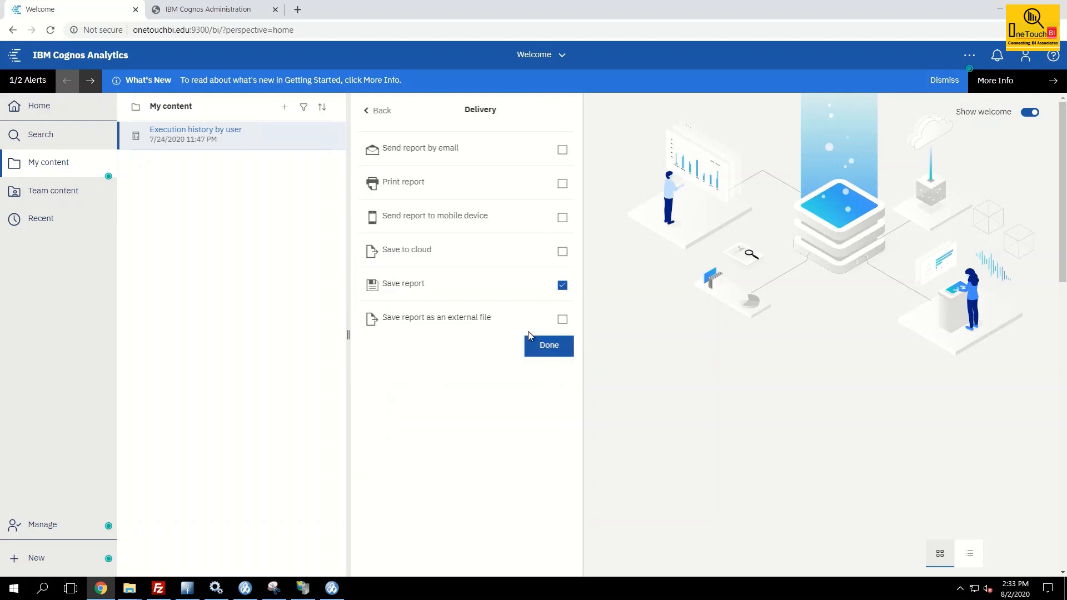
Save only as an external file in 'reports', time-stamping it when a file exists
click(562, 319)
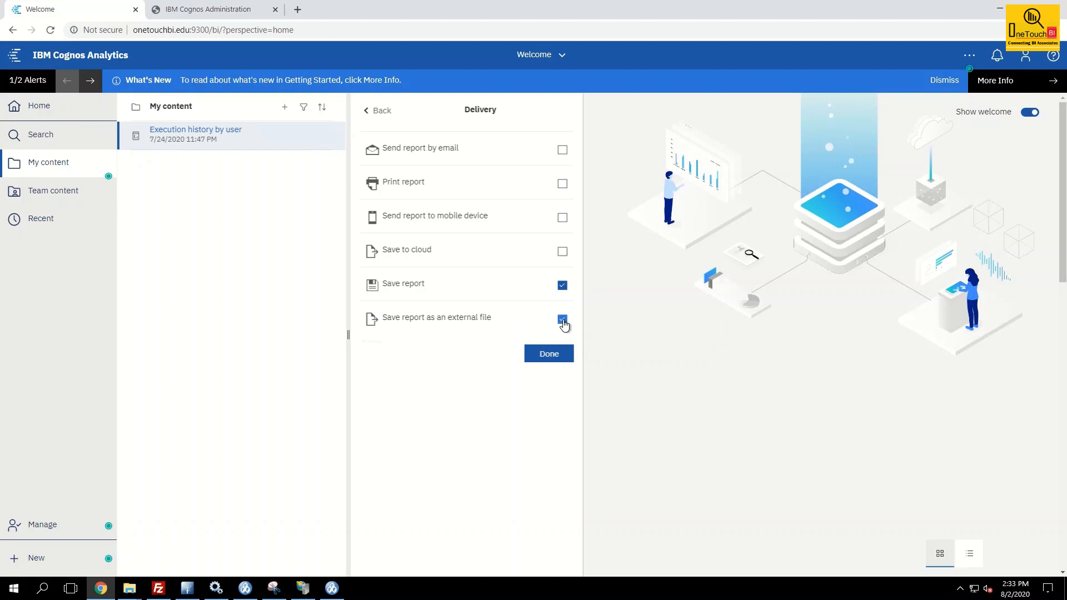
click(561, 320)
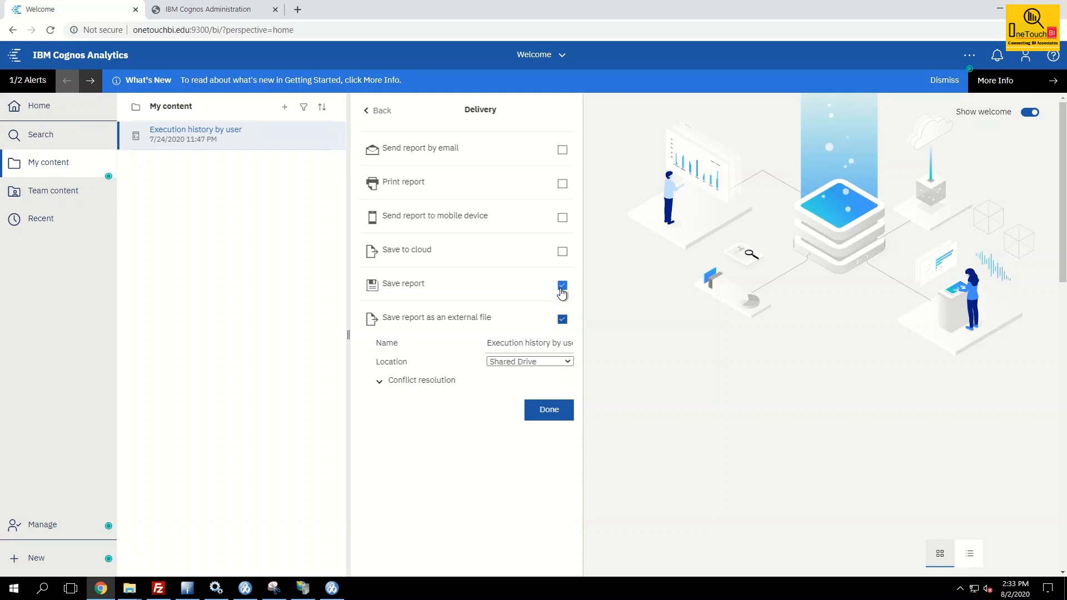
click(562, 285)
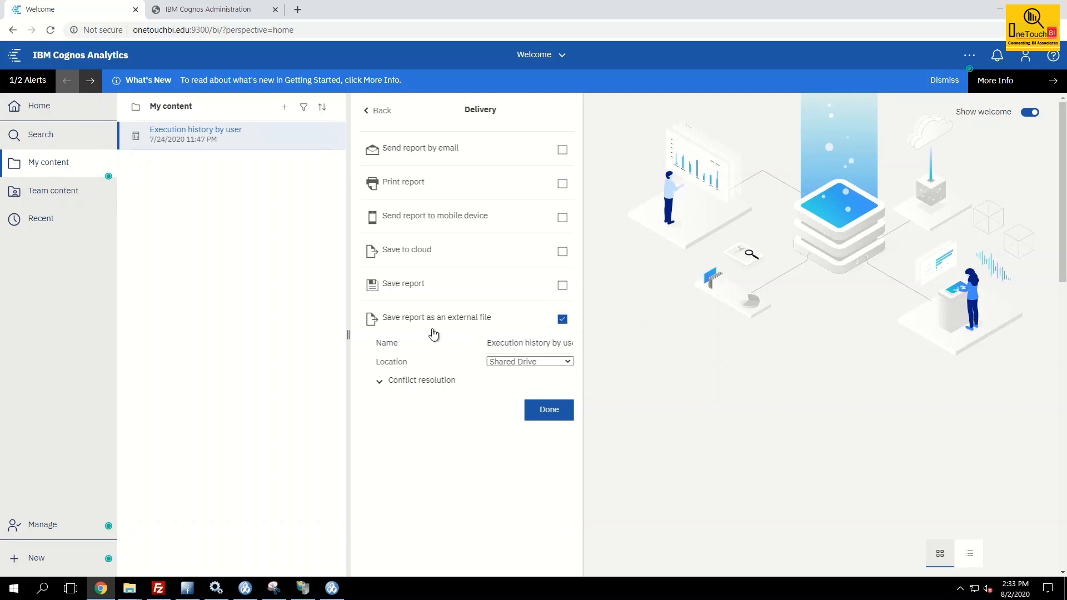
mouse_move(553, 363)
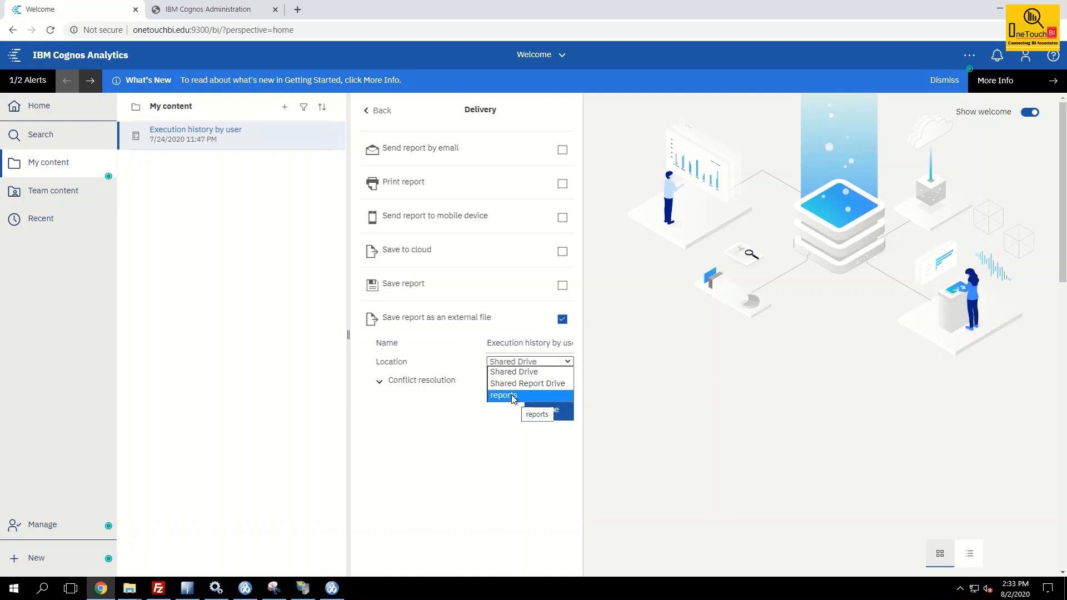
click(503, 395)
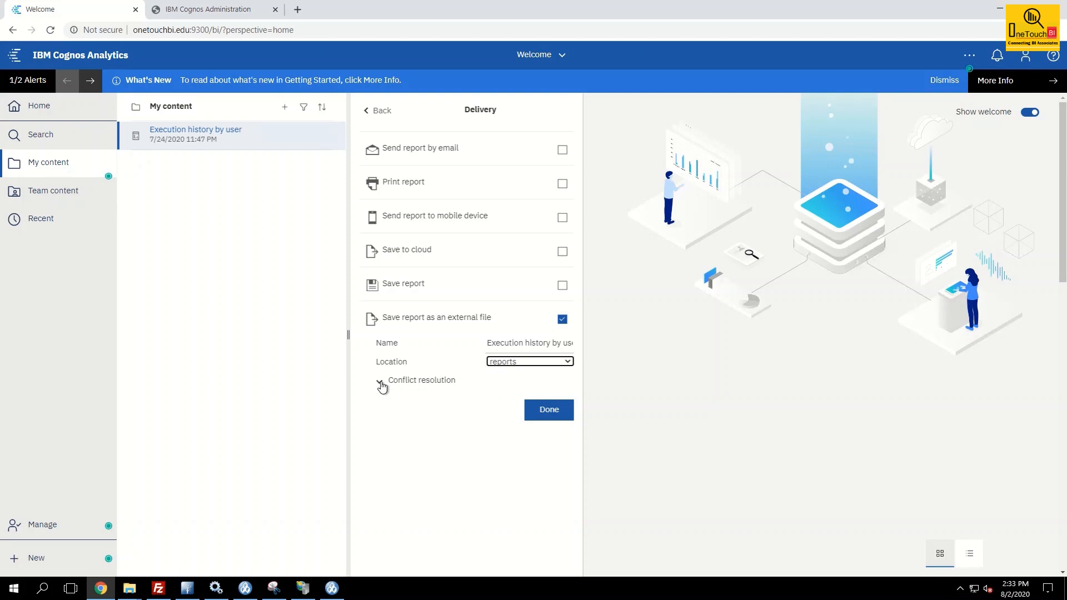
click(379, 379)
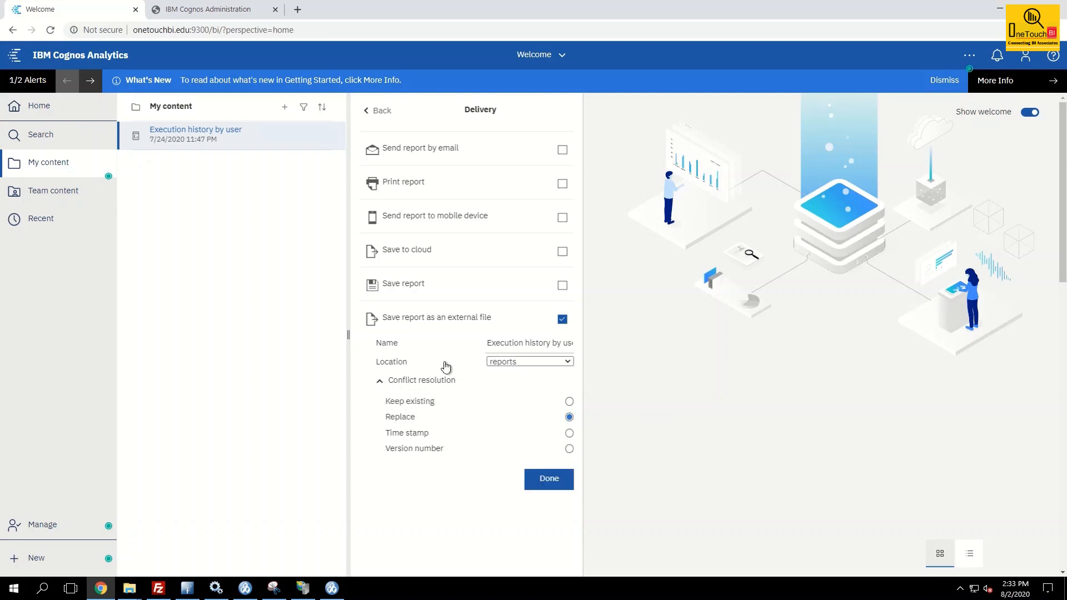
mouse_move(455, 409)
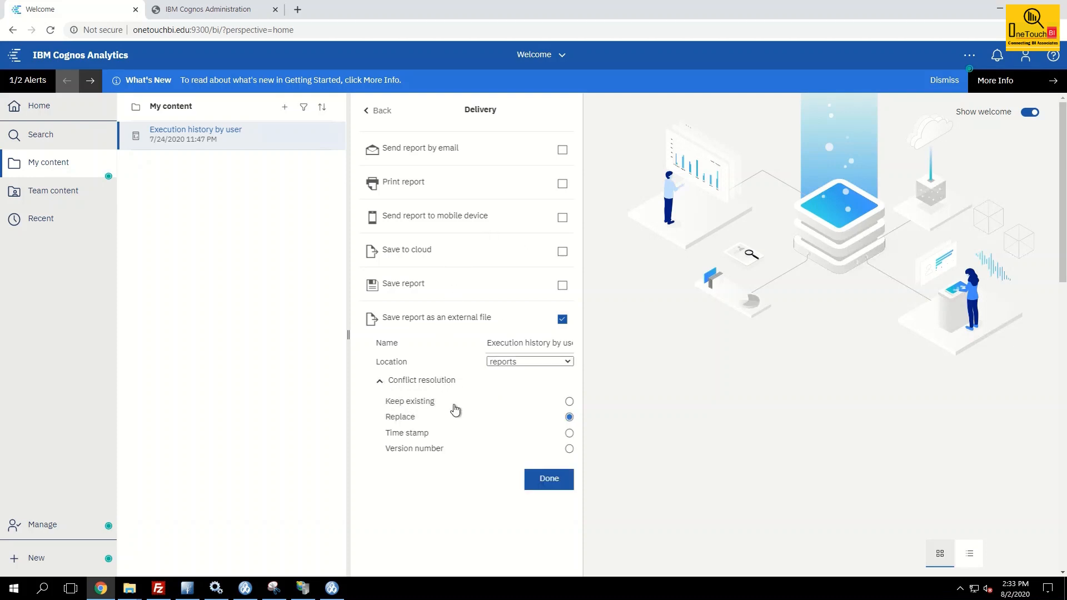
mouse_move(442, 404)
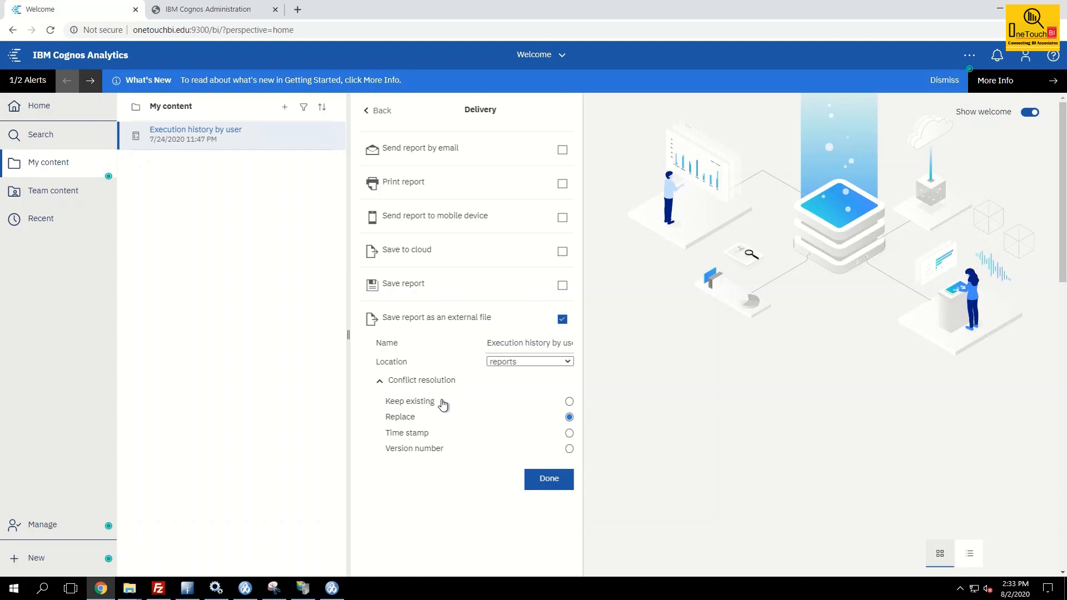
mouse_move(483, 436)
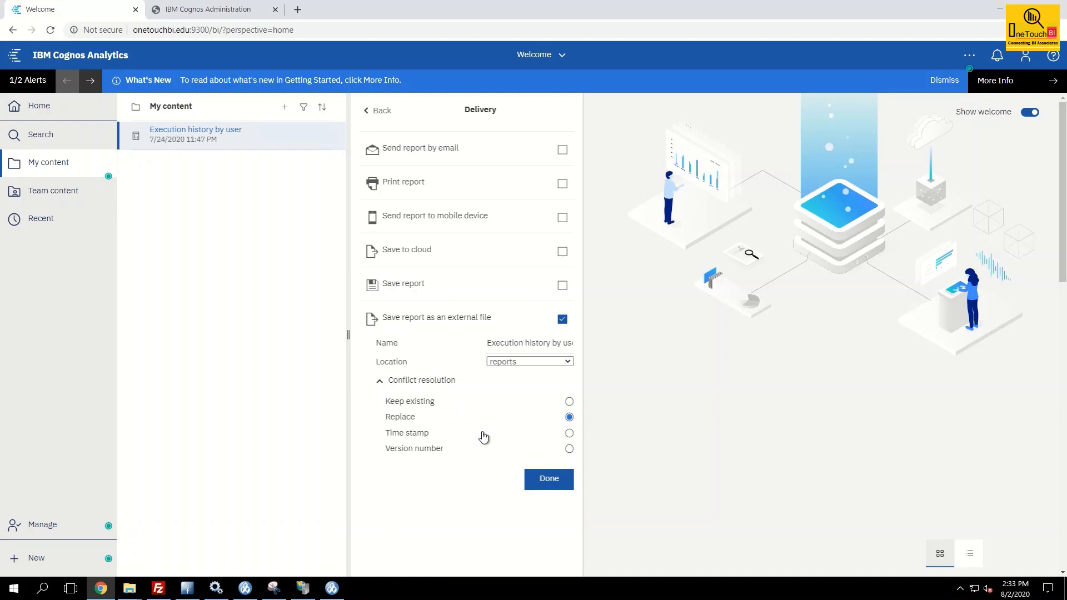
mouse_move(463, 436)
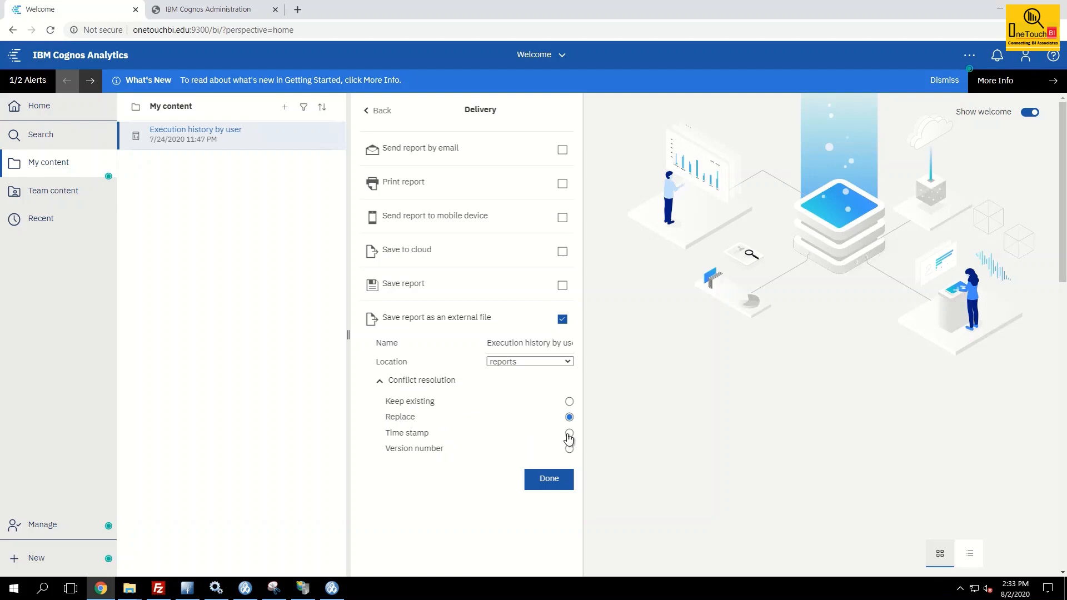
click(569, 432)
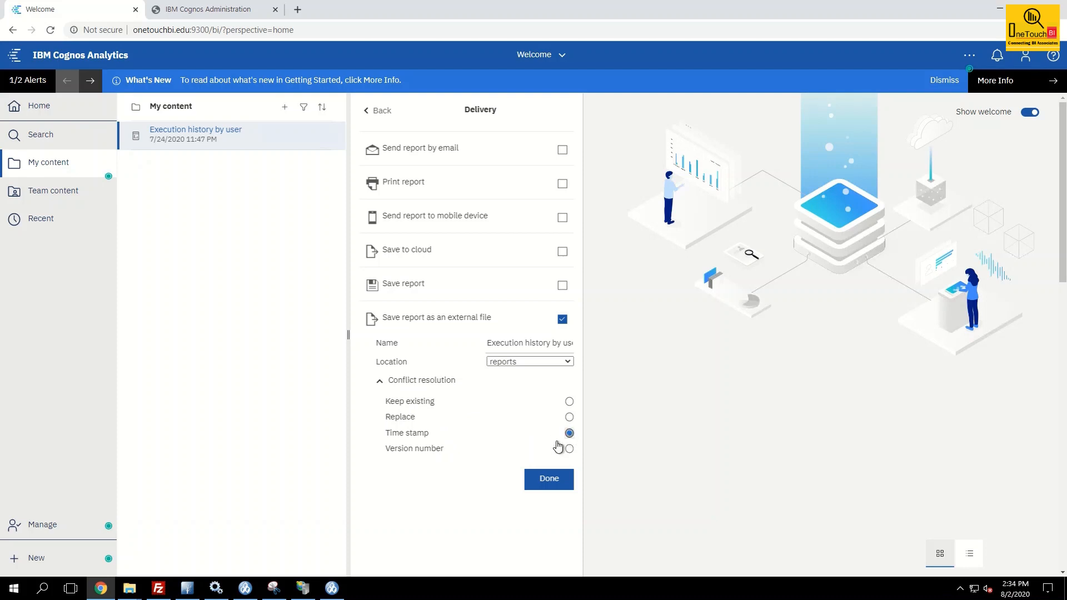
mouse_move(552, 449)
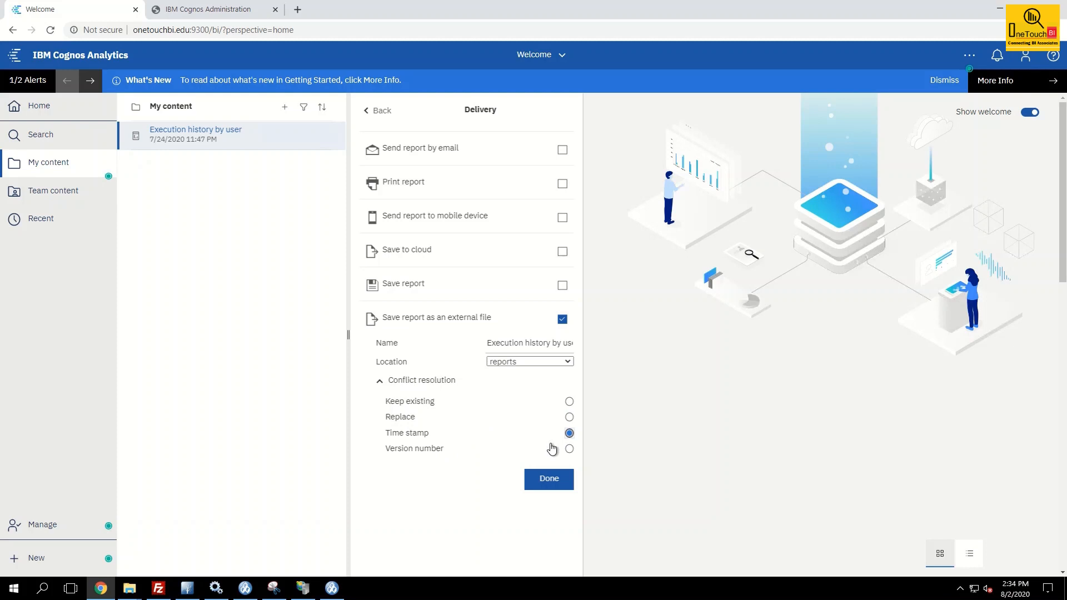
mouse_move(549, 442)
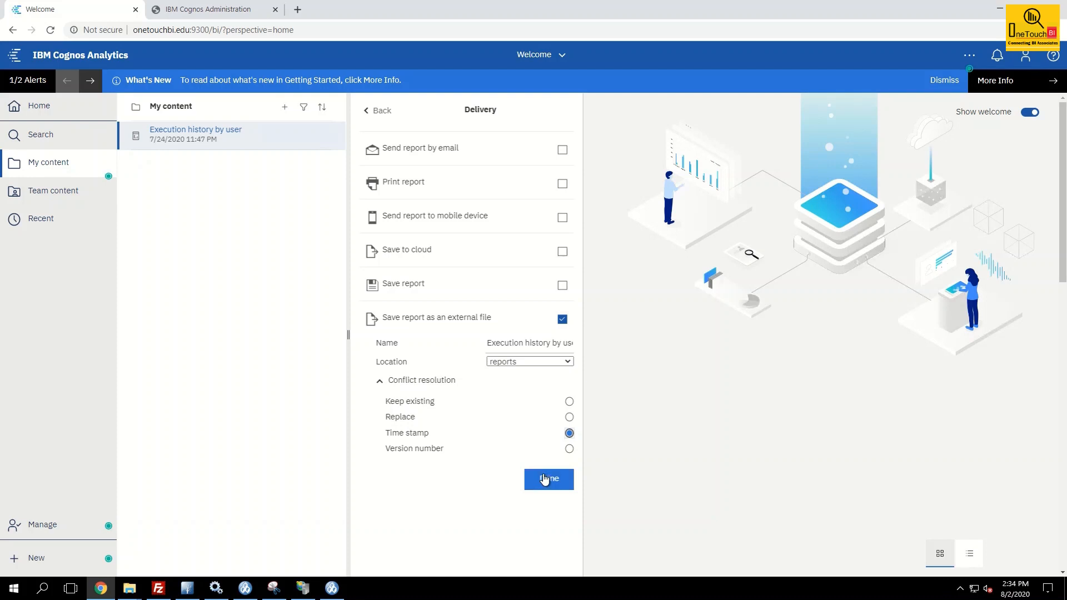
click(549, 479)
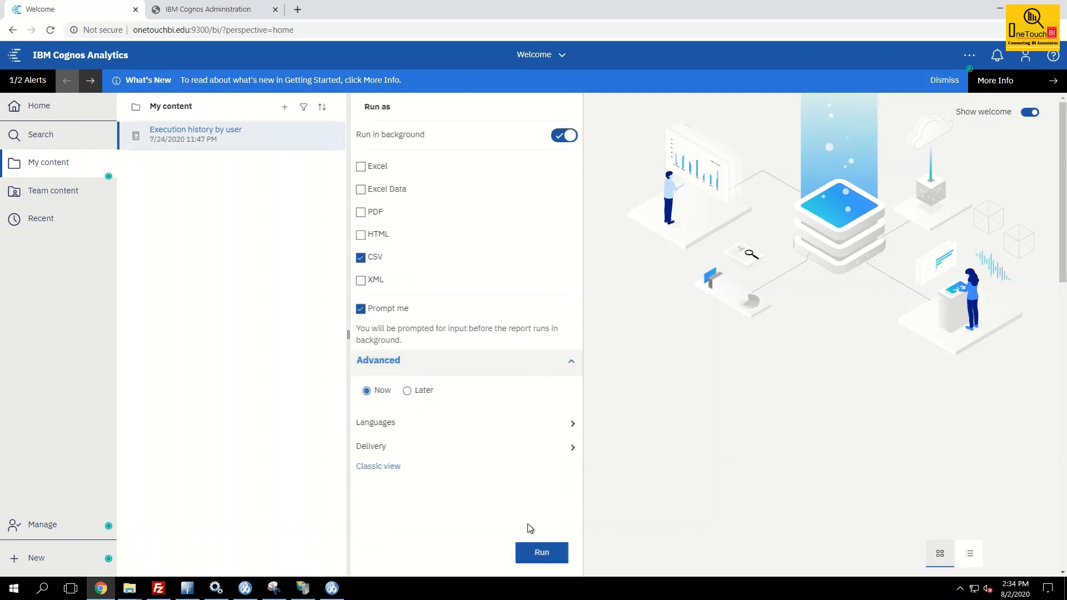
Launch the background run of 'Execution history by user'
click(541, 552)
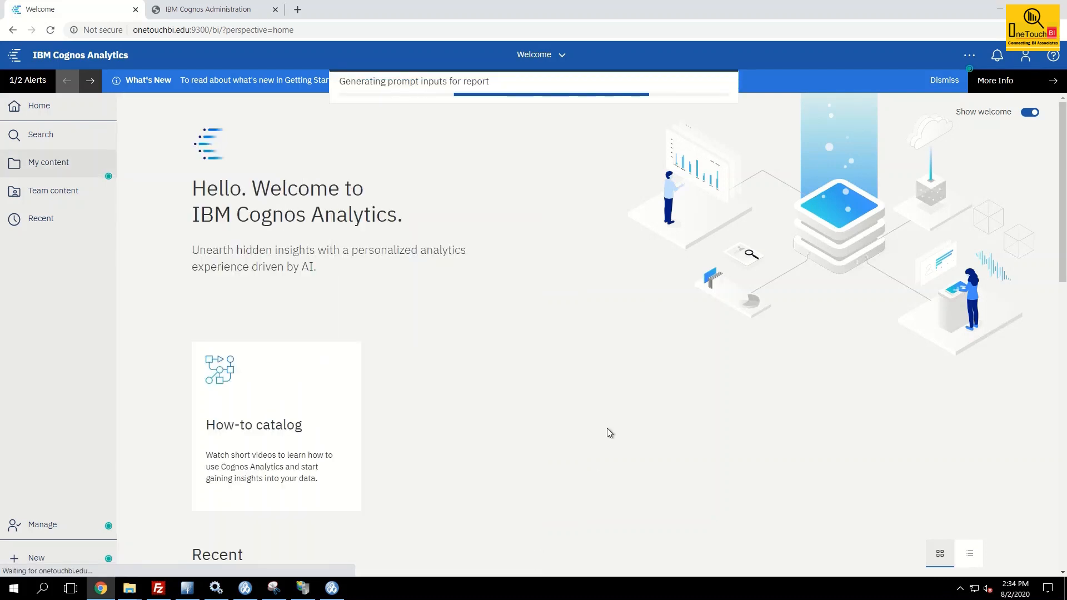
mouse_move(637, 358)
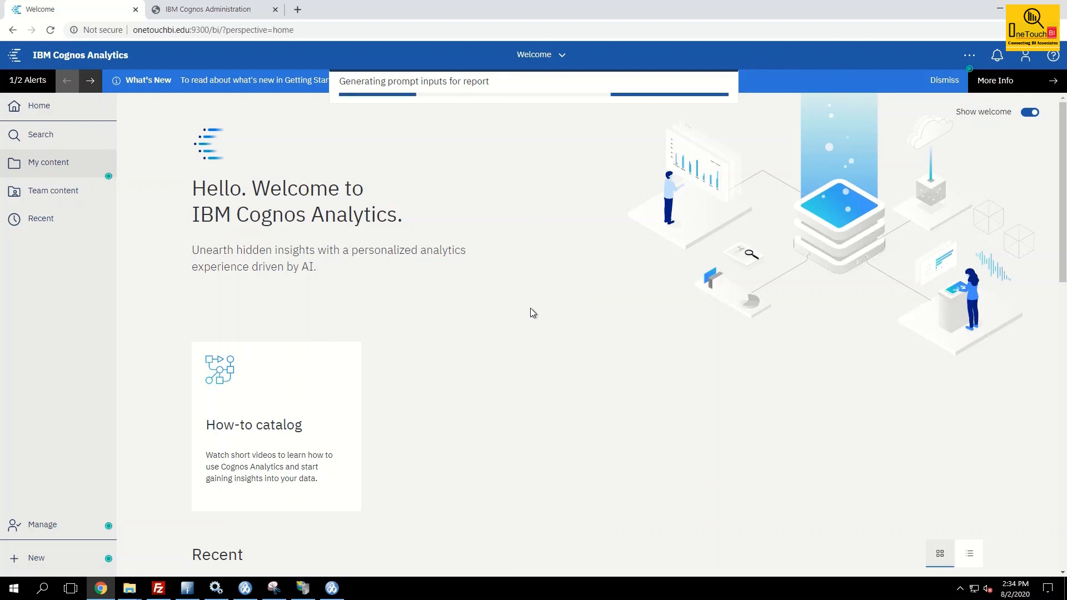
mouse_move(528, 309)
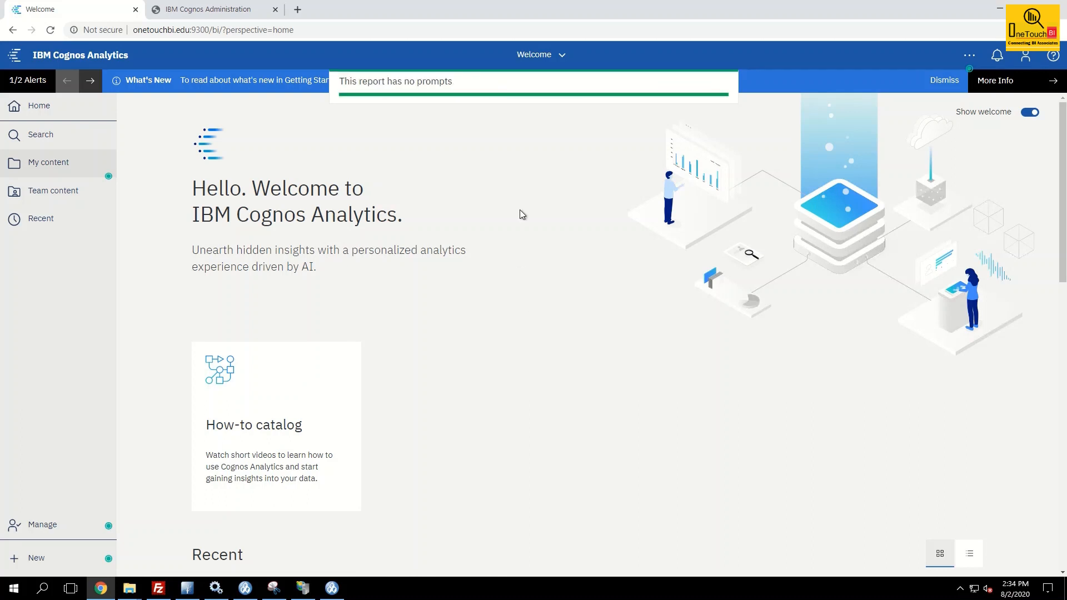
mouse_move(451, 90)
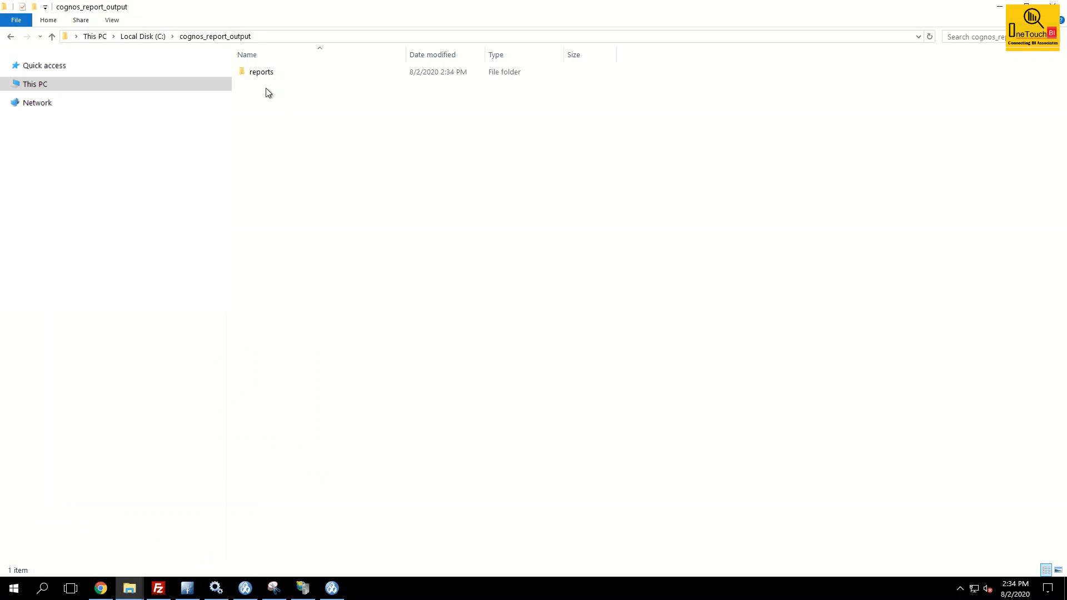
Open the 'reports' folder in C:\cognos_report_output to view its two items
click(260, 72)
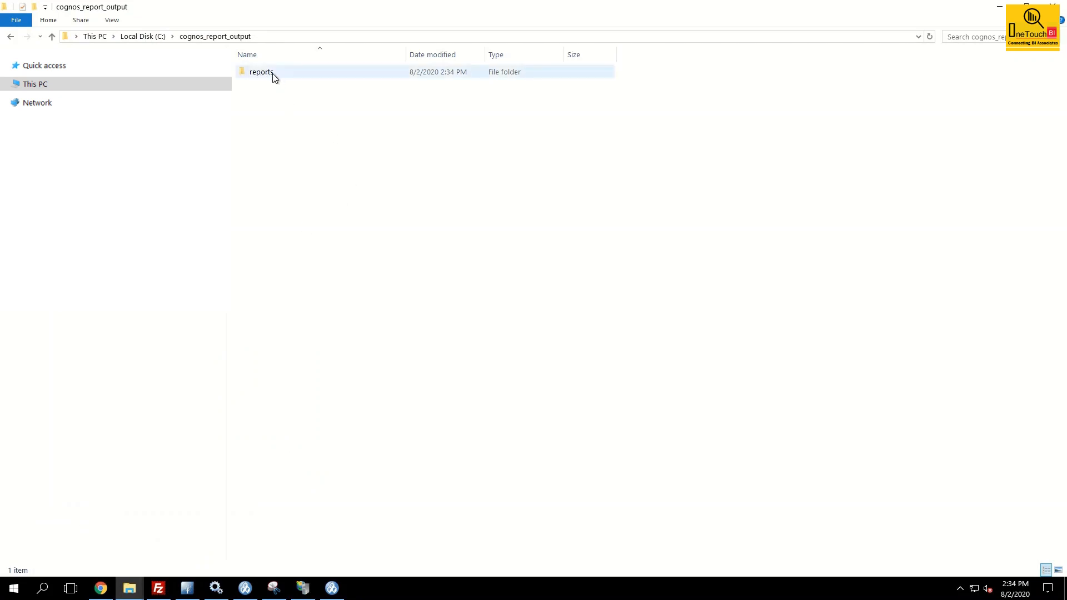
double_click(260, 72)
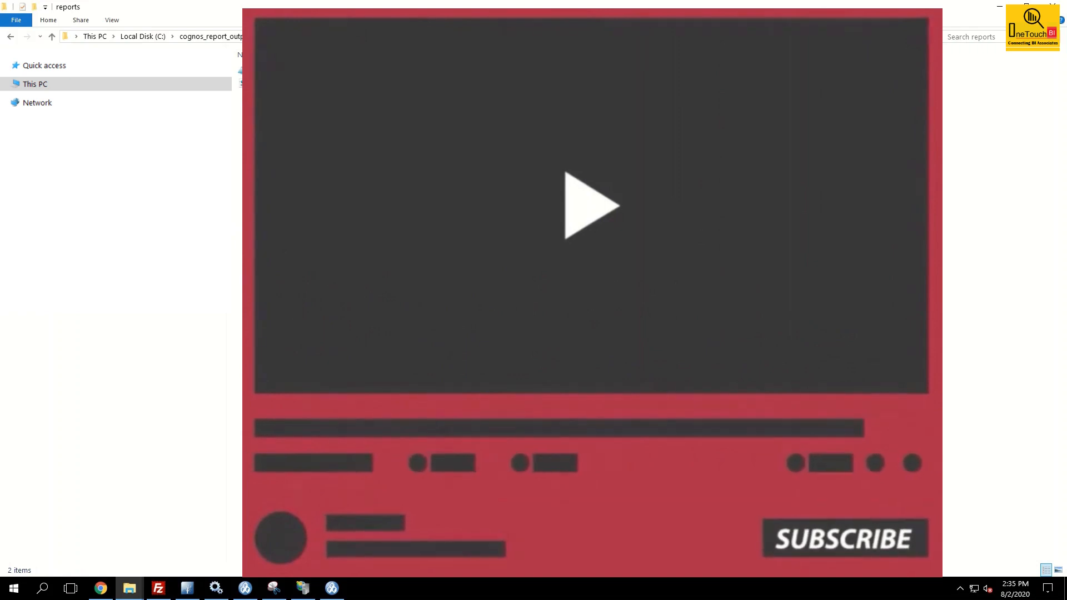
mouse_move(909, 572)
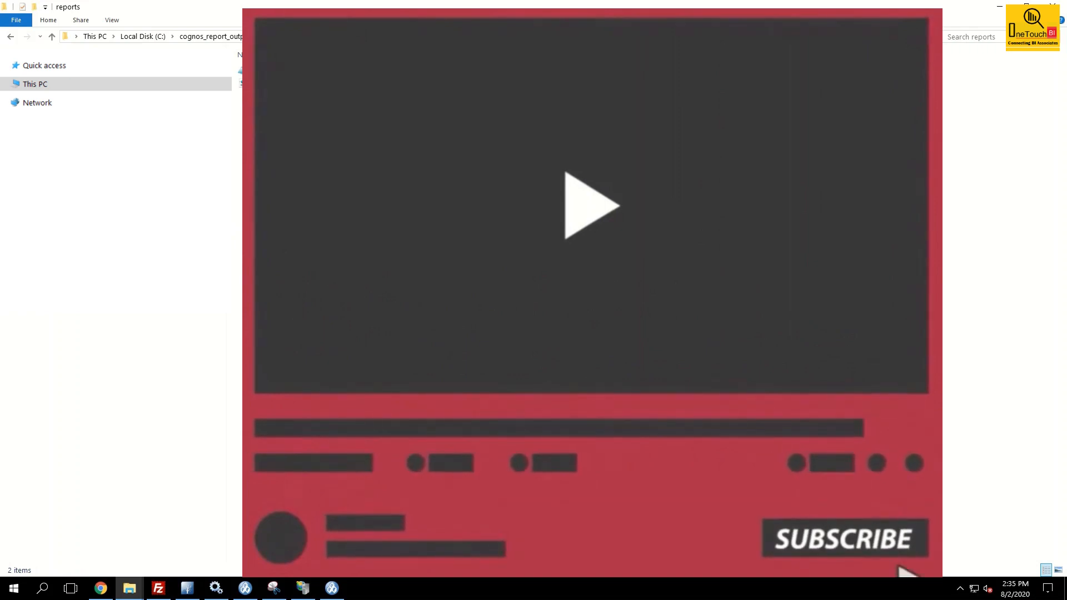
mouse_move(879, 551)
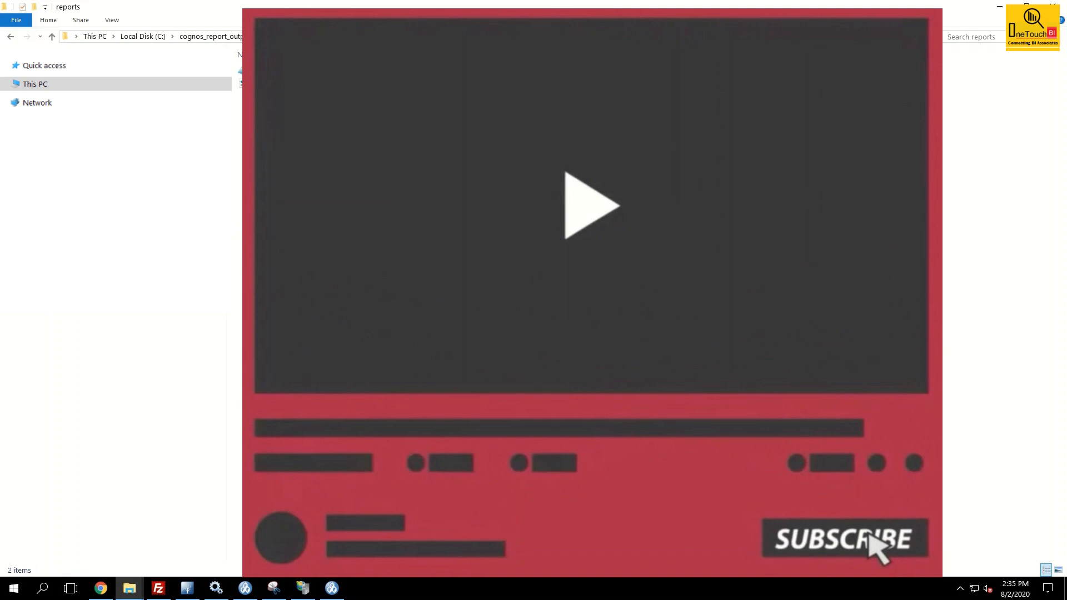